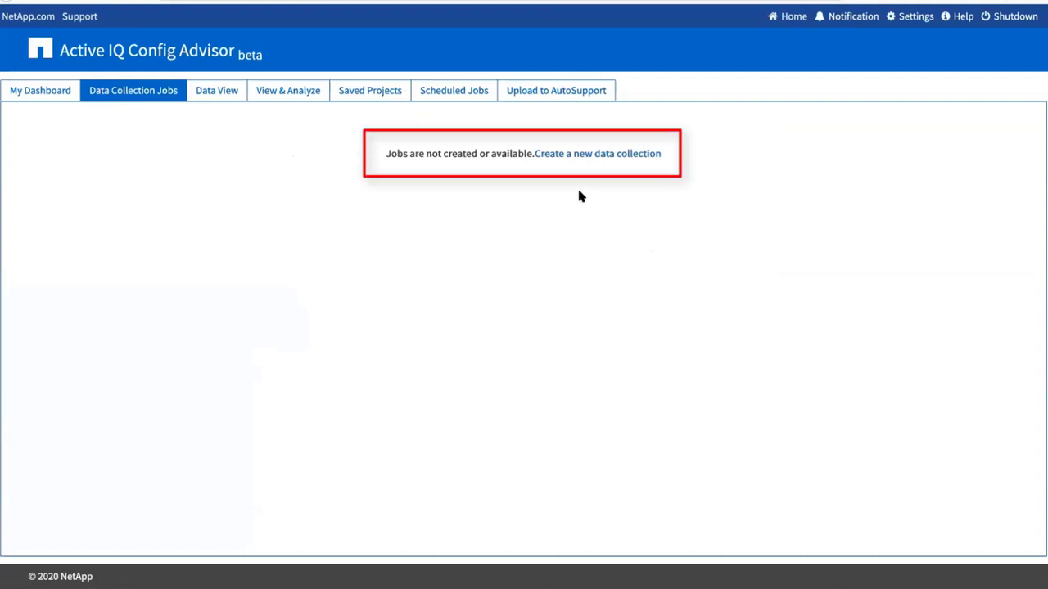
Begin a new data collection and display the Profile dropdown options.
left_click(597, 153)
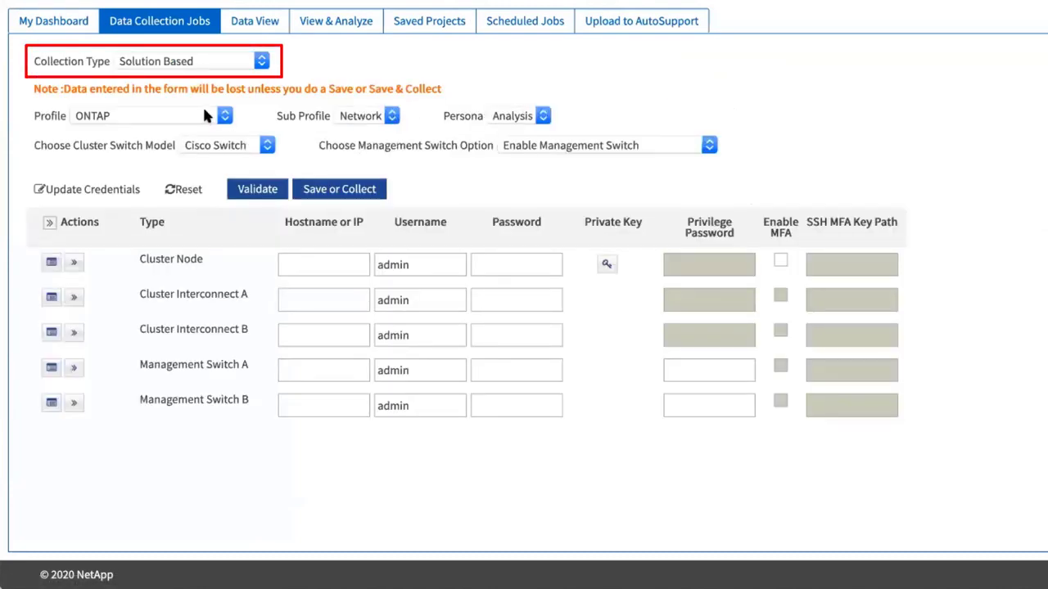
left_click(148, 115)
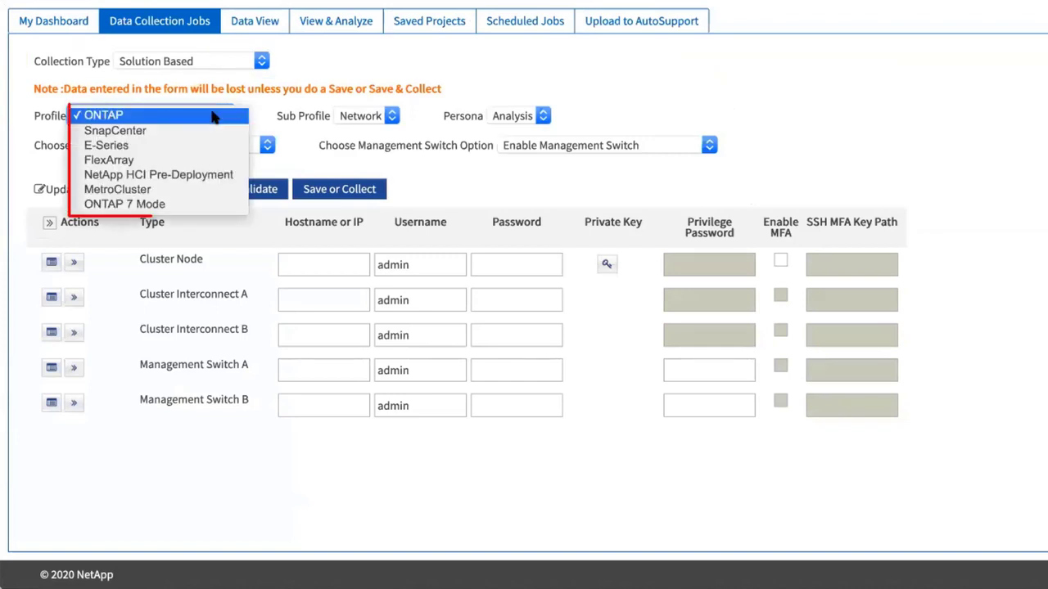
mouse_move(159, 175)
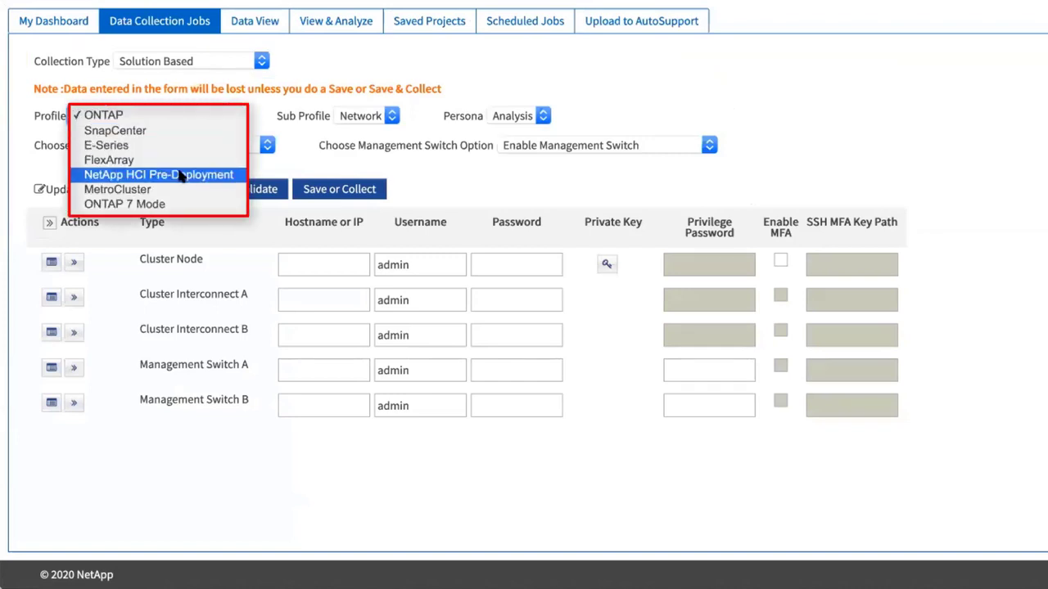
Select the NetApp HCI Pre-Deployment profile and go to the vCenter Server FQDN field.
left_click(159, 175)
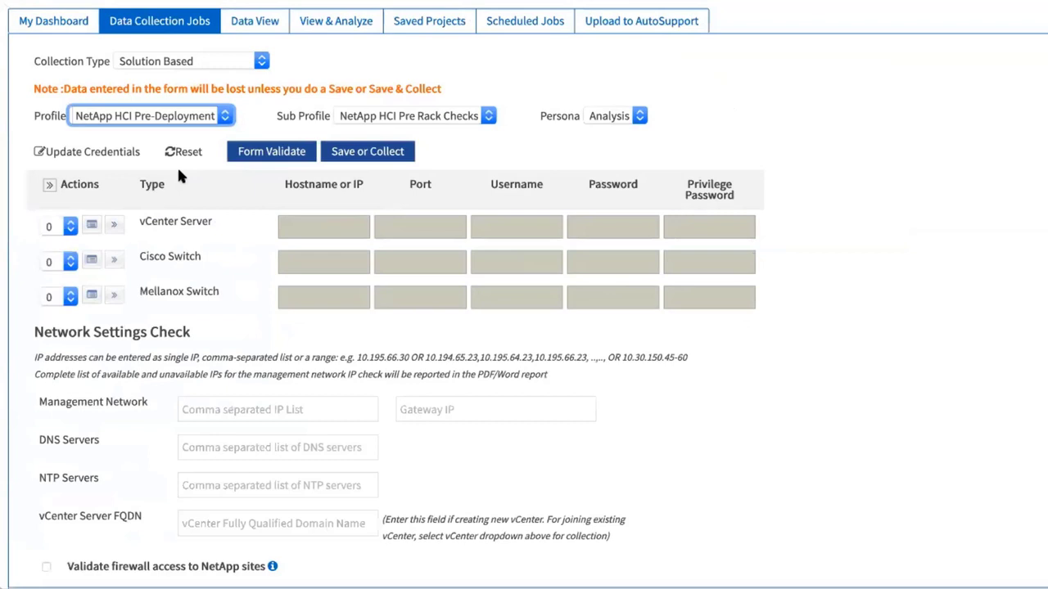
mouse_move(257, 222)
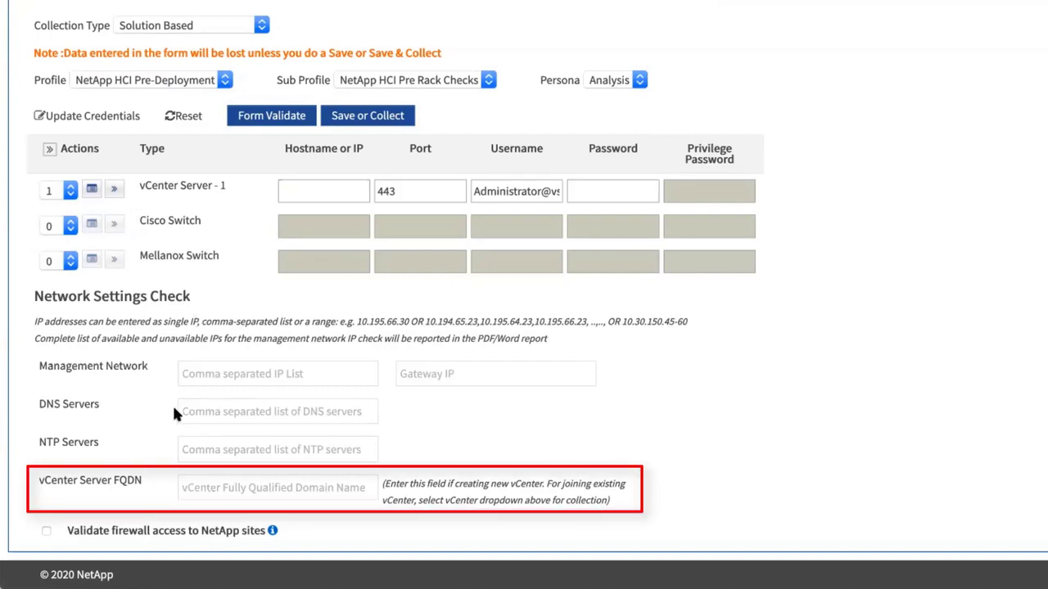
left_click(276, 488)
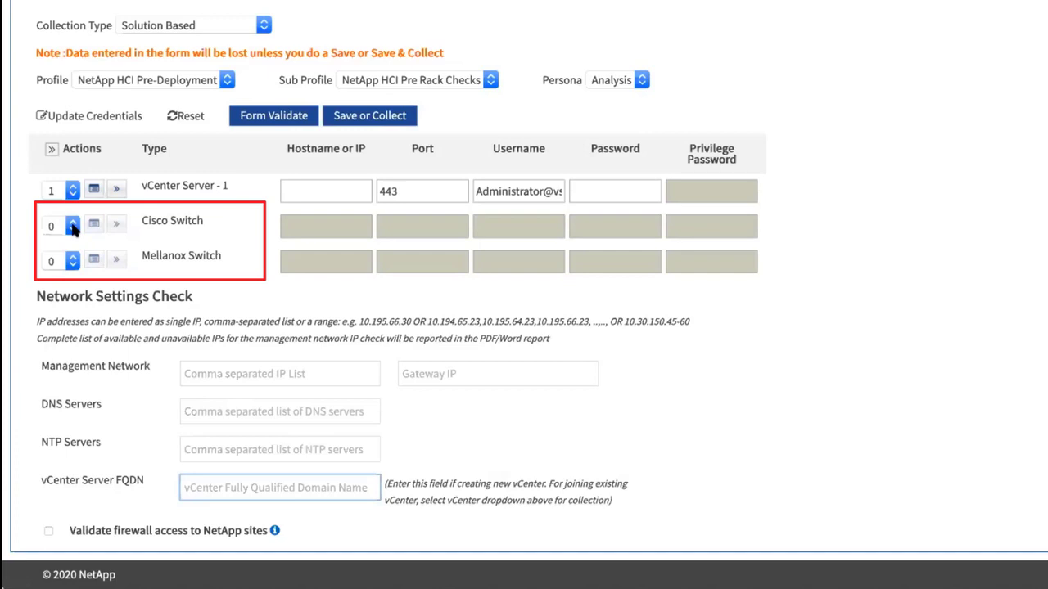
Set the Cisco Switch count to 4 and scroll to Switch Validation.
left_click(72, 224)
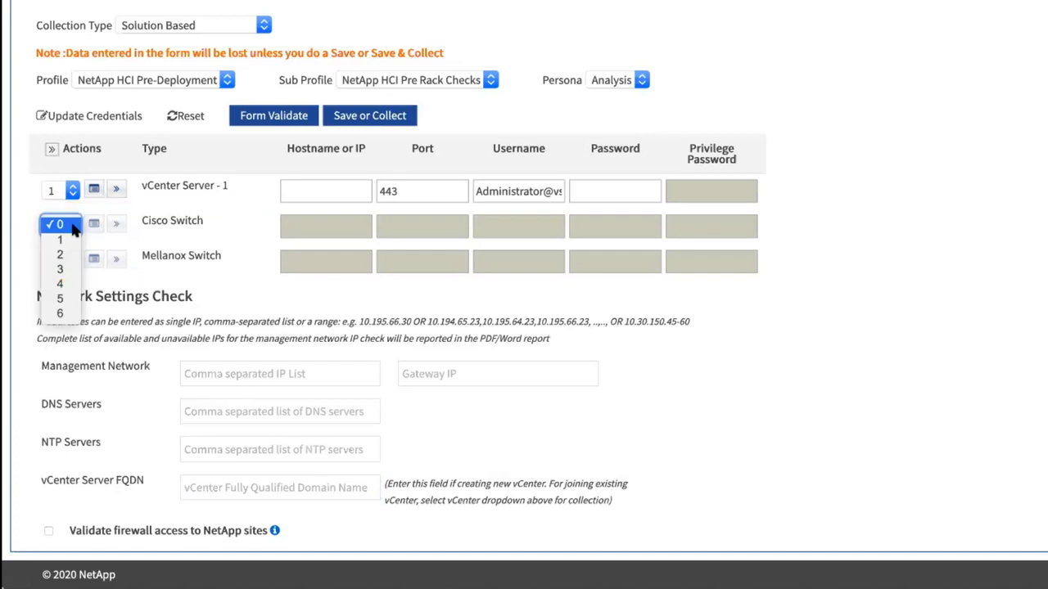
left_click(61, 219)
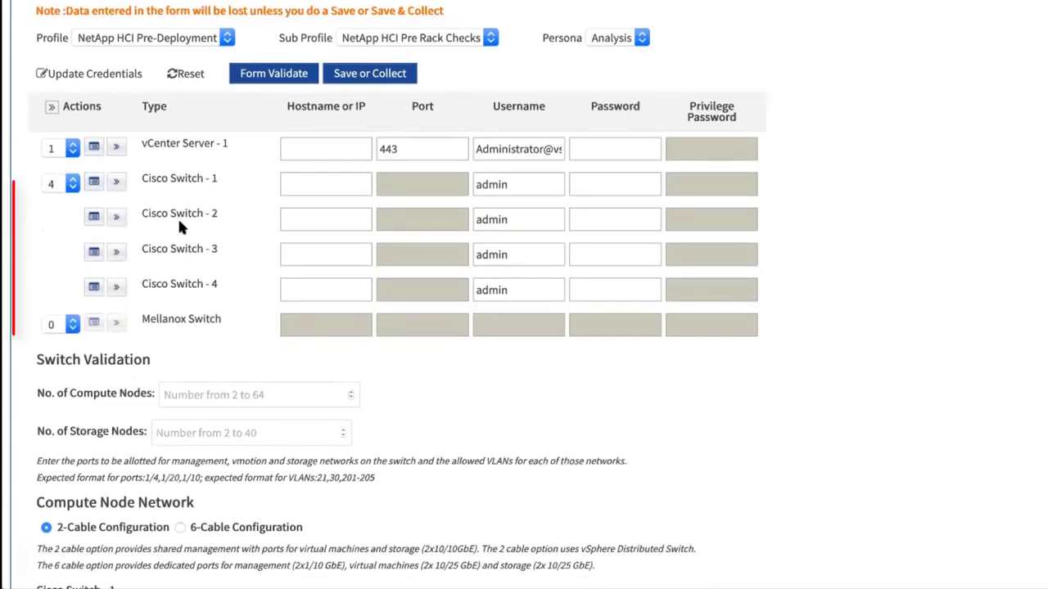
scroll("down", 3)
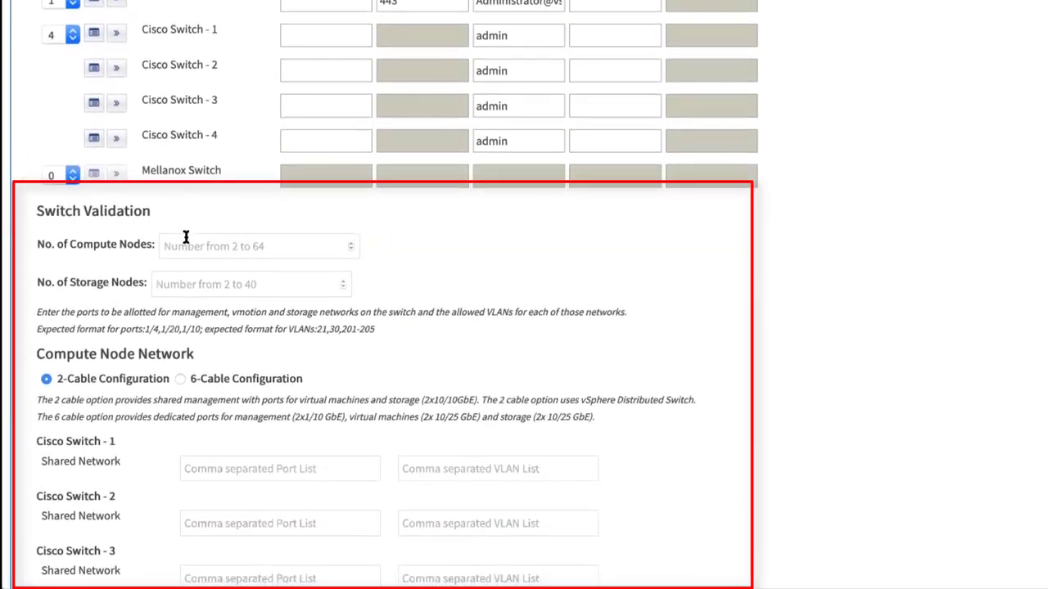
scroll("down", 3)
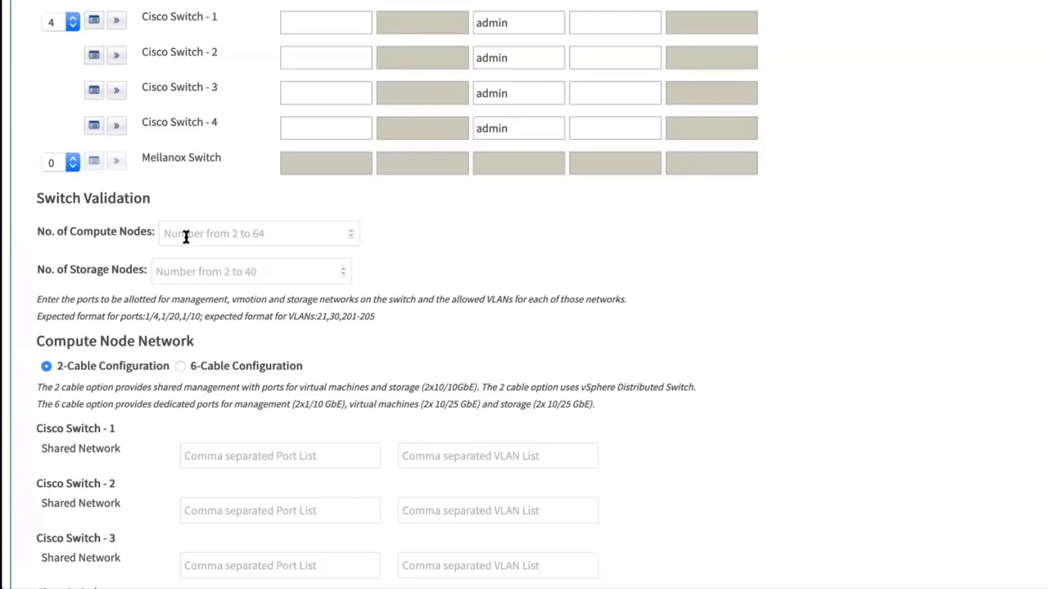
Enter 2 compute nodes and 2 storage nodes, and select 6-Cable Configuration.
type("2")
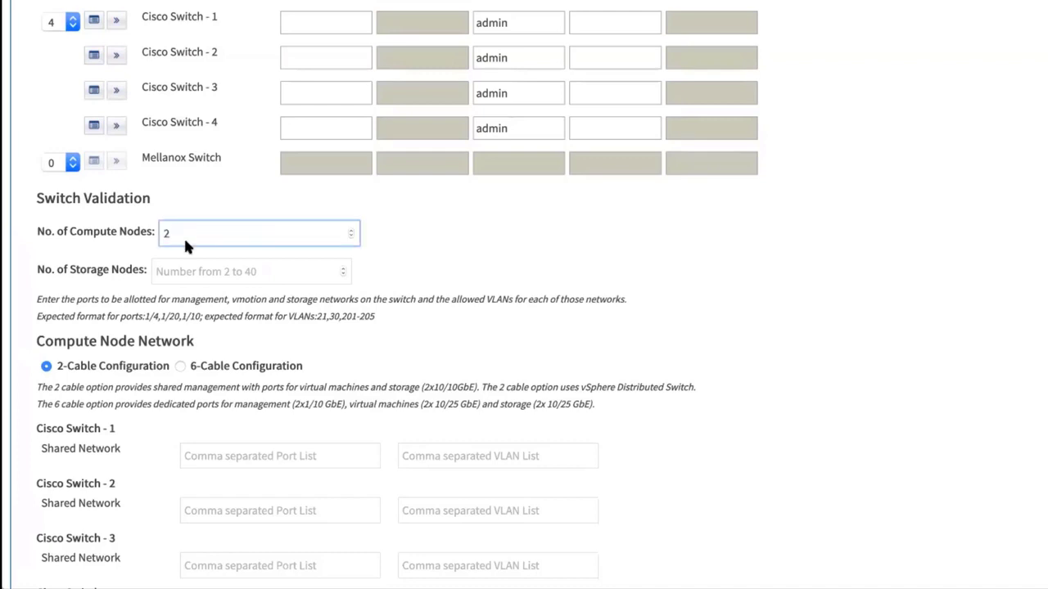
type("2")
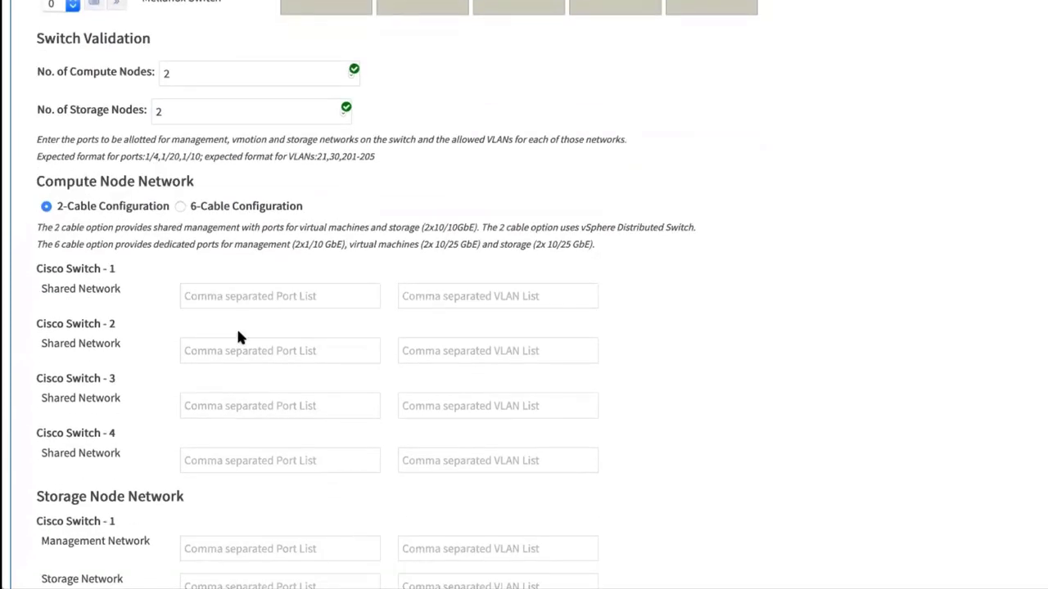
left_click(46, 206)
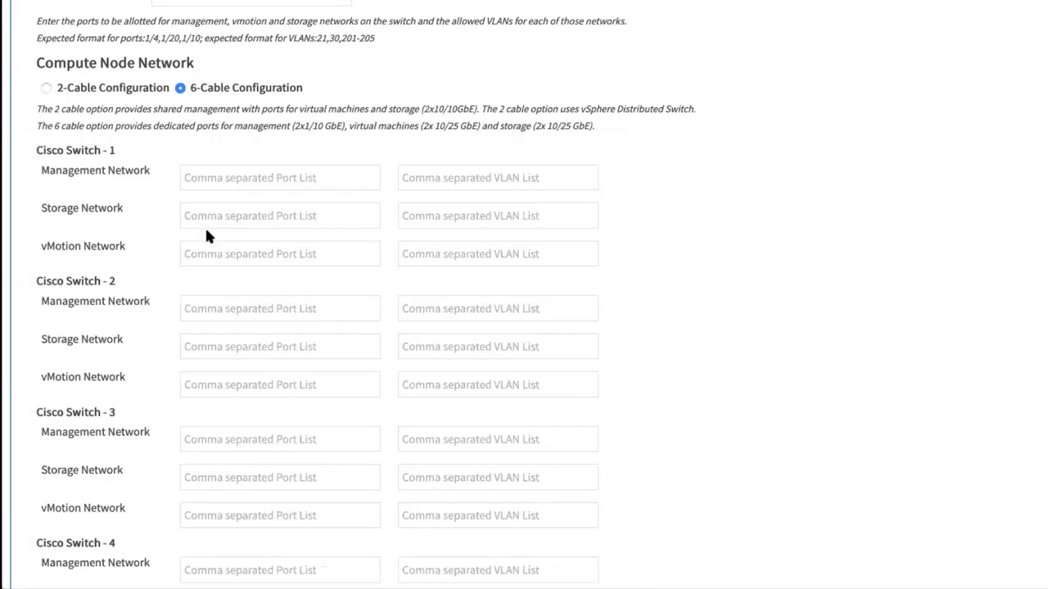
scroll("down", 3)
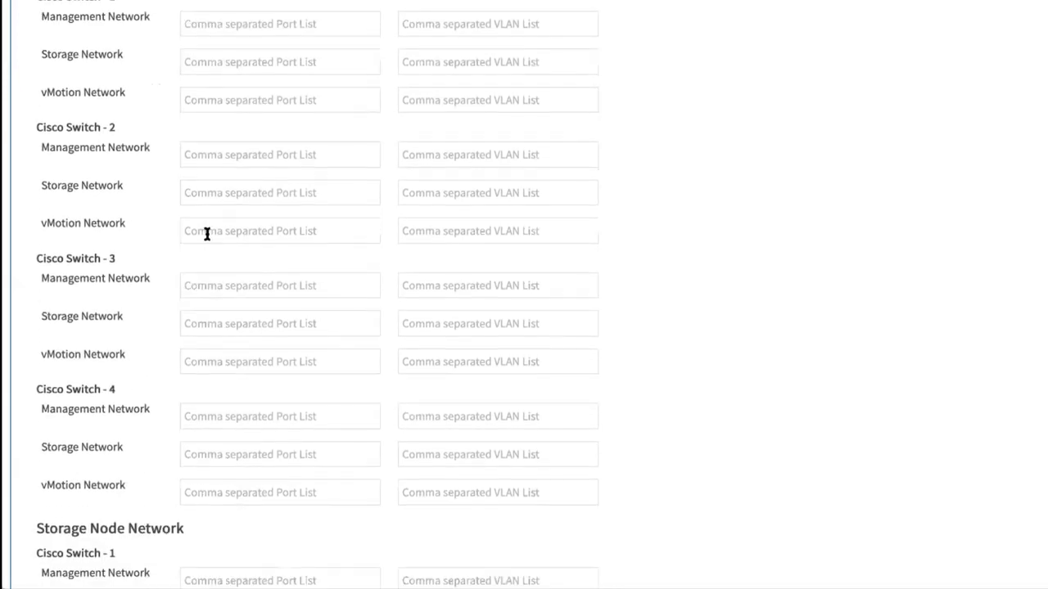
scroll("down", 3)
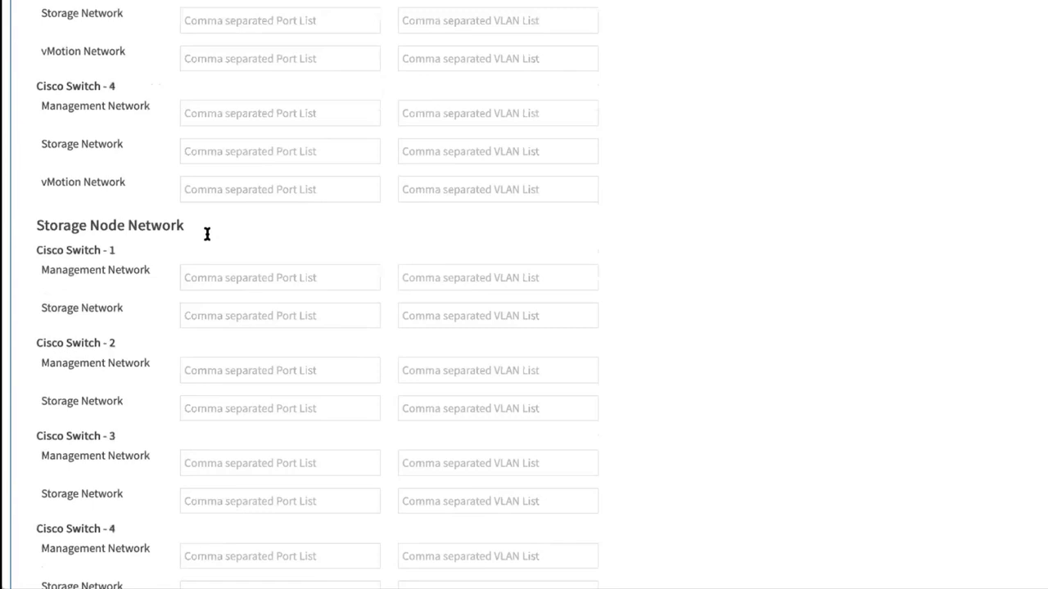
scroll("down", 3)
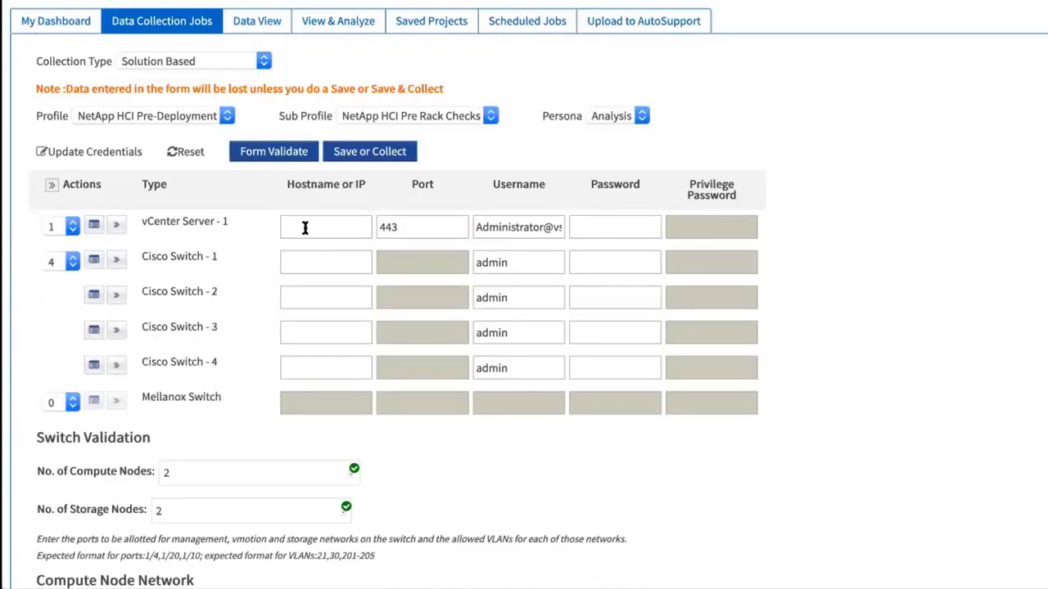
Enter the vCenter hostname and Cisco Switch 1 shared network ports and VLANs.
left_click(271, 151)
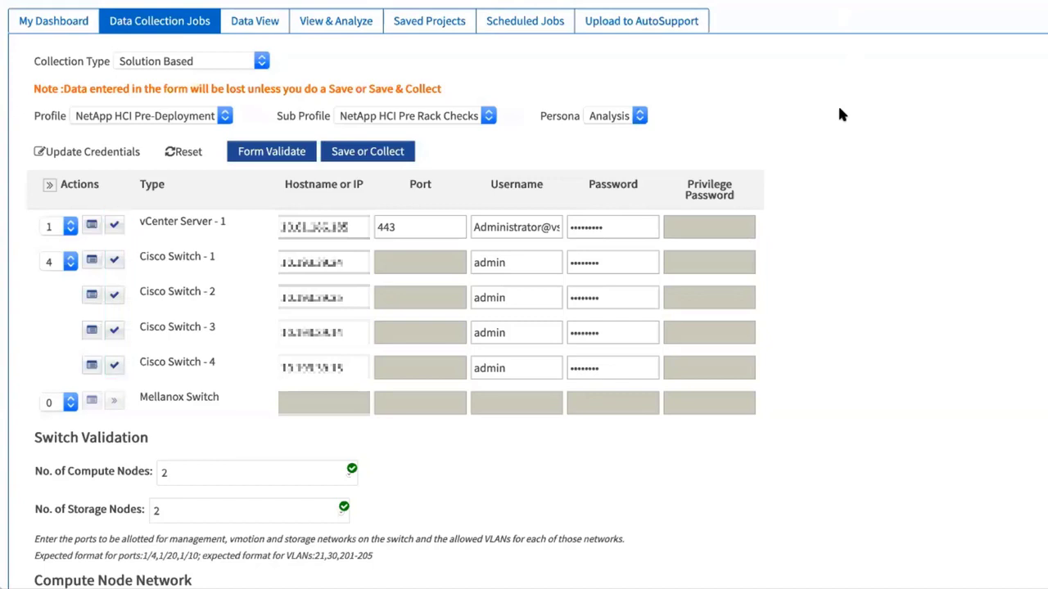
scroll("down", 3)
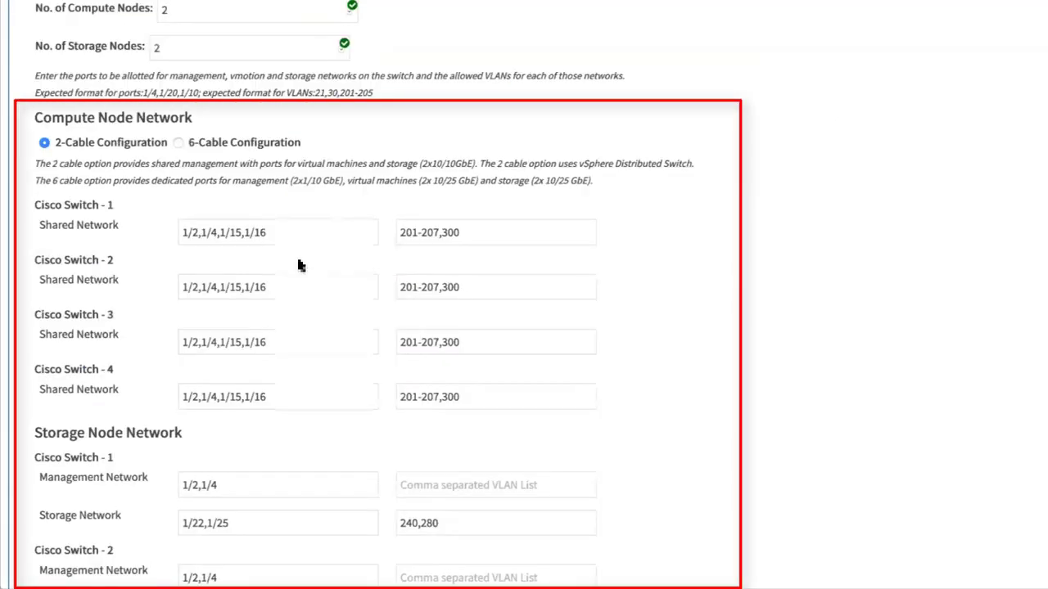
left_click(263, 233)
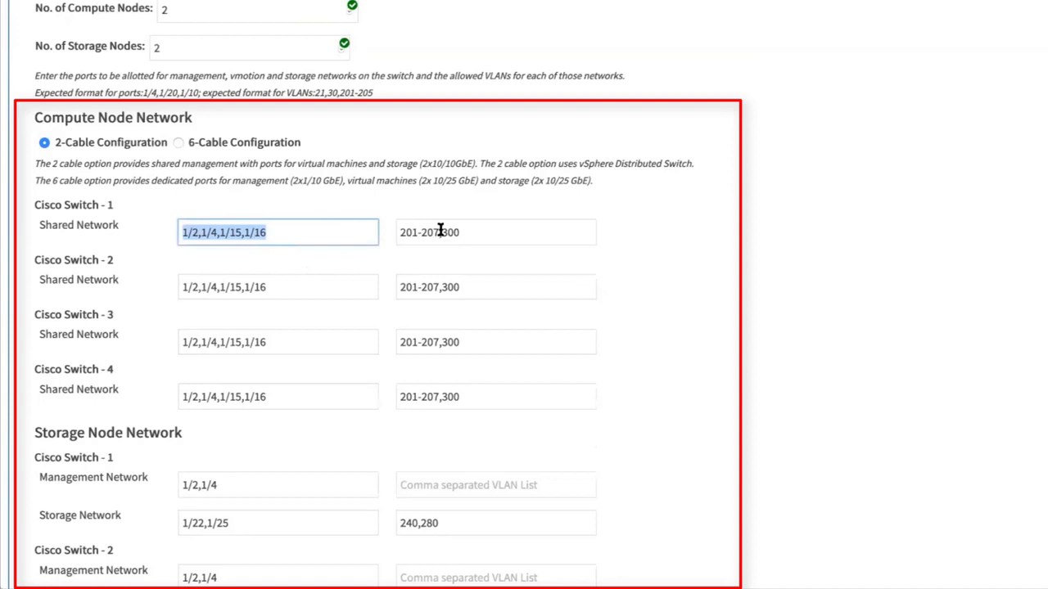
left_click(495, 232)
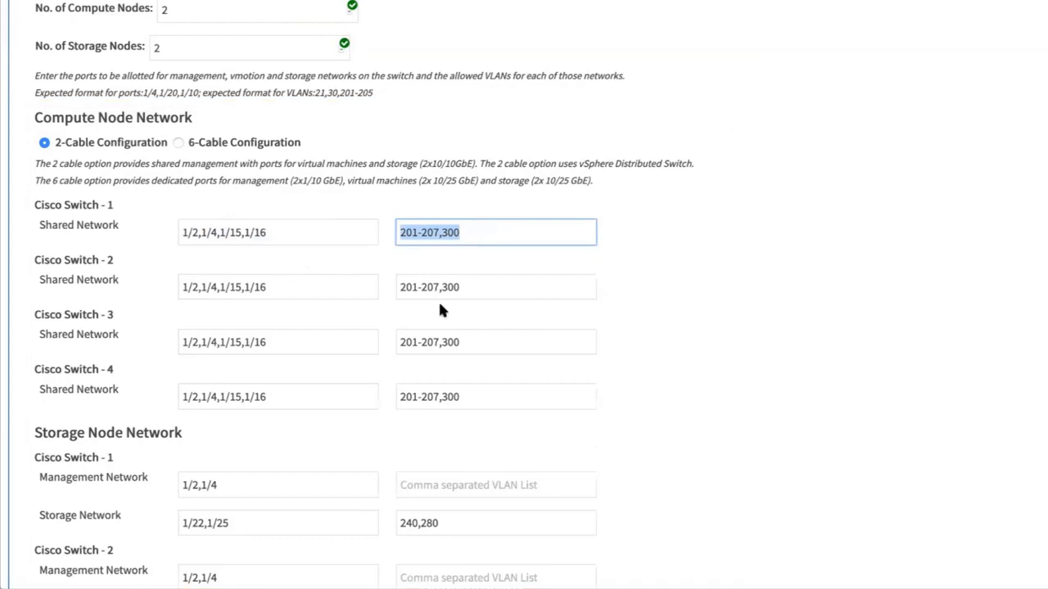
scroll("down", 3)
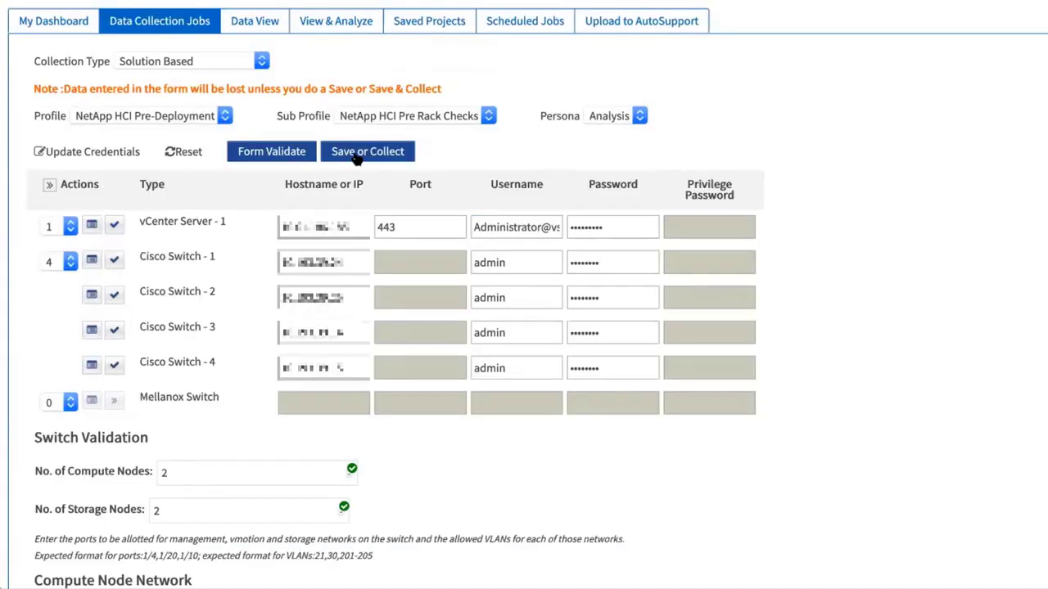
Name the project 'NetAppHCI' and run Save & Collect.
left_click(367, 151)
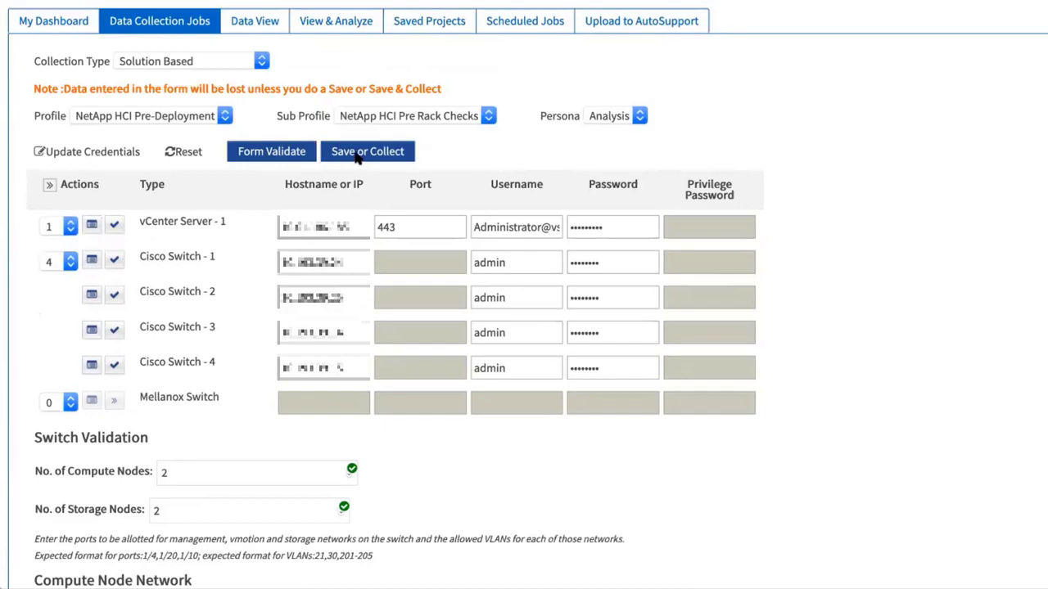
left_click(366, 151)
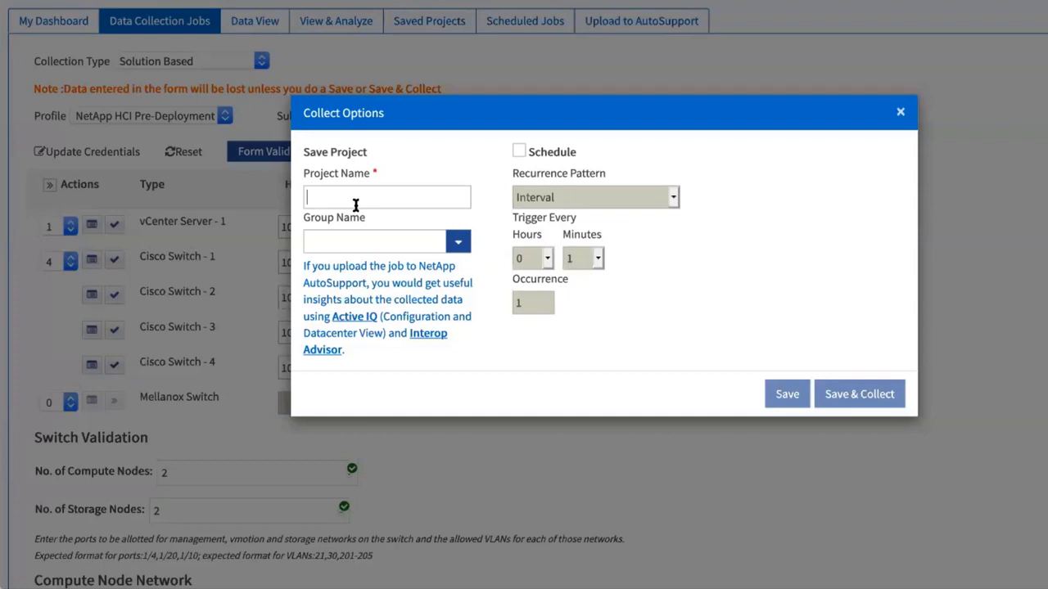
type("NetApp")
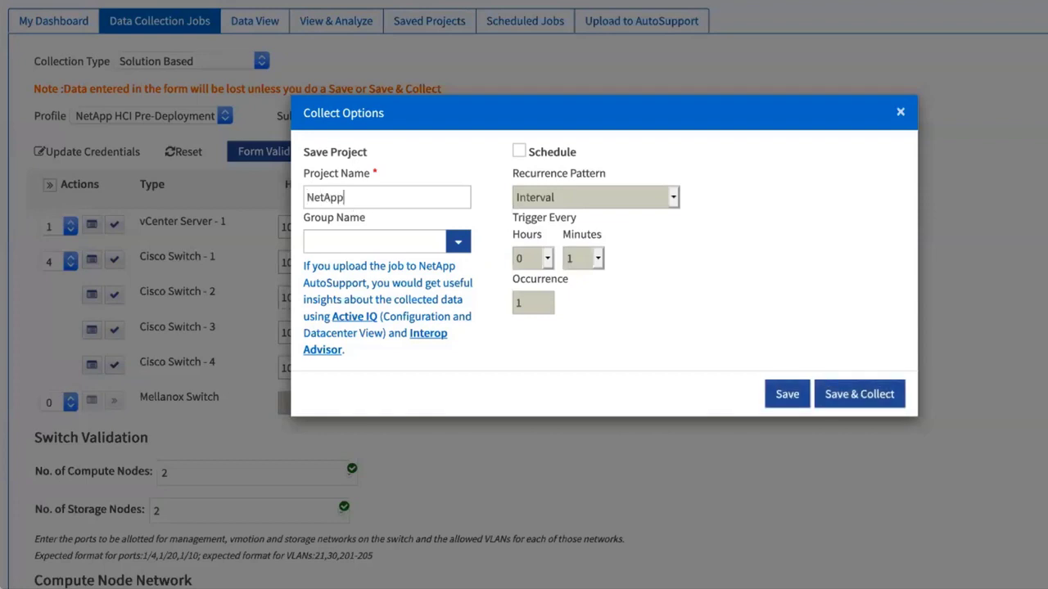
type("HCI")
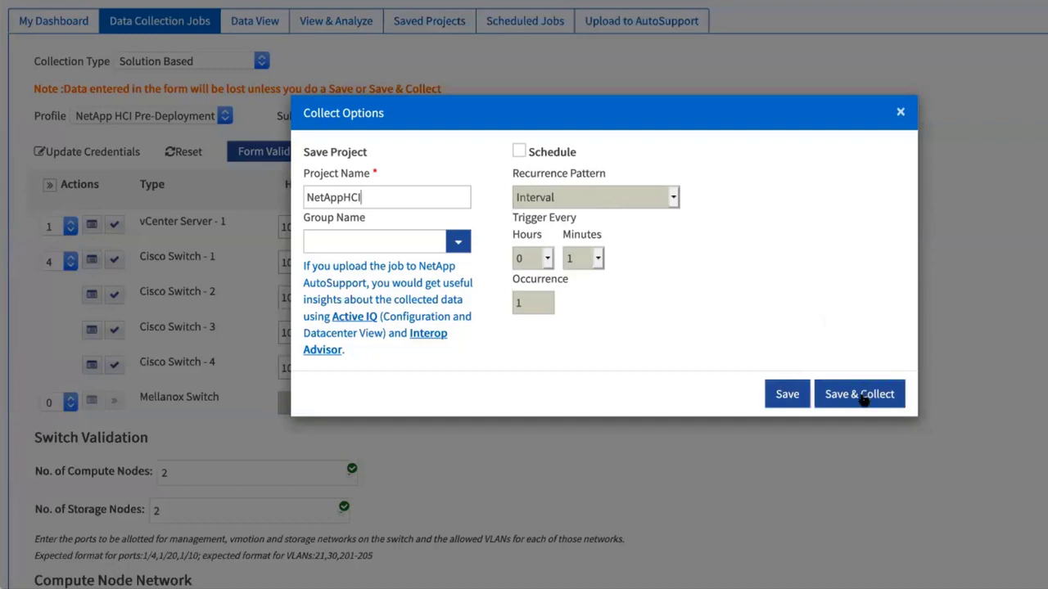
left_click(859, 394)
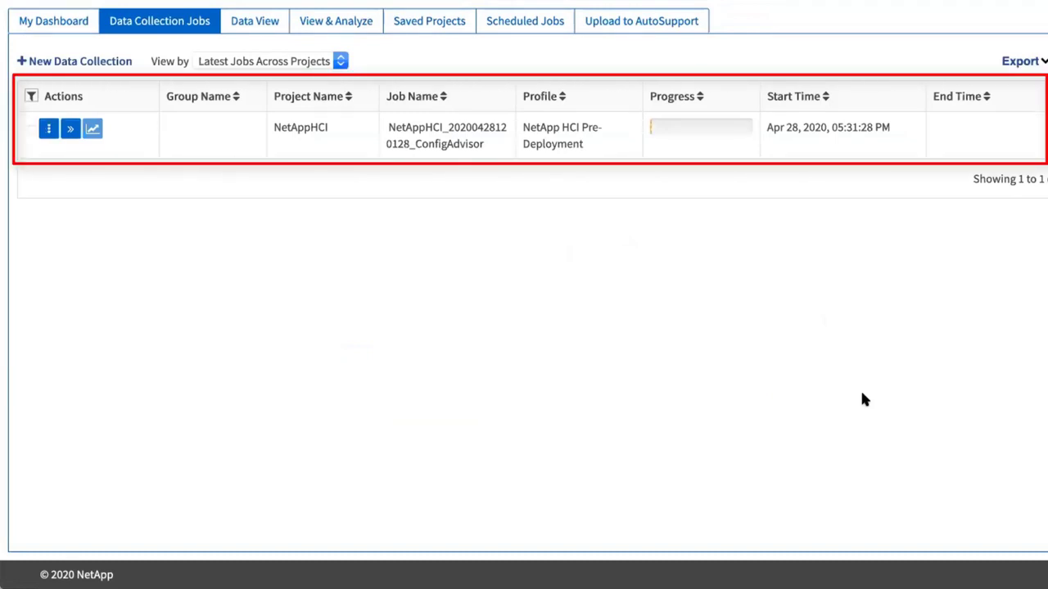
mouse_move(709, 121)
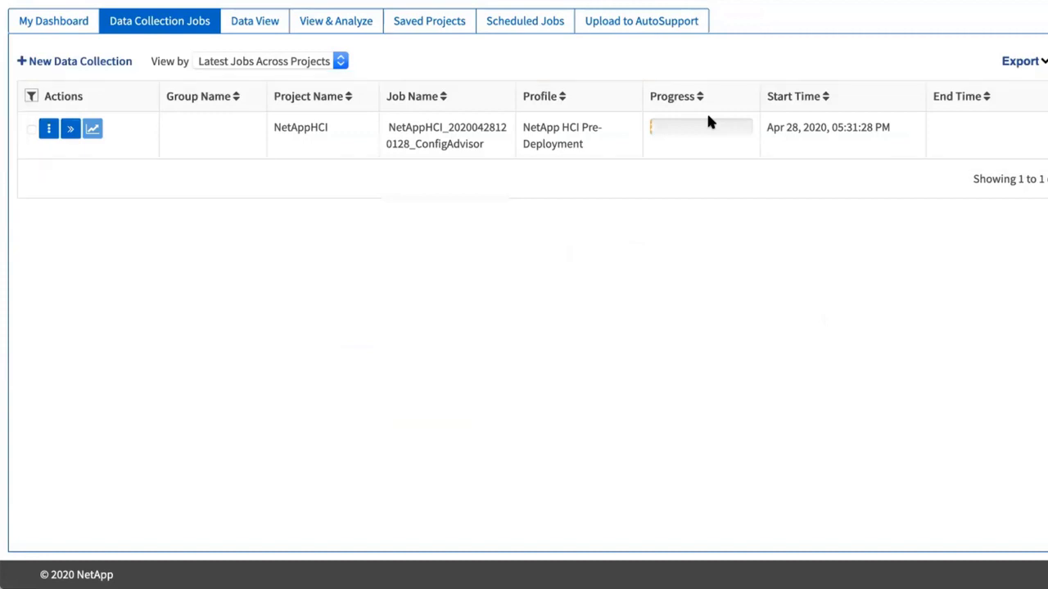
mouse_move(469, 110)
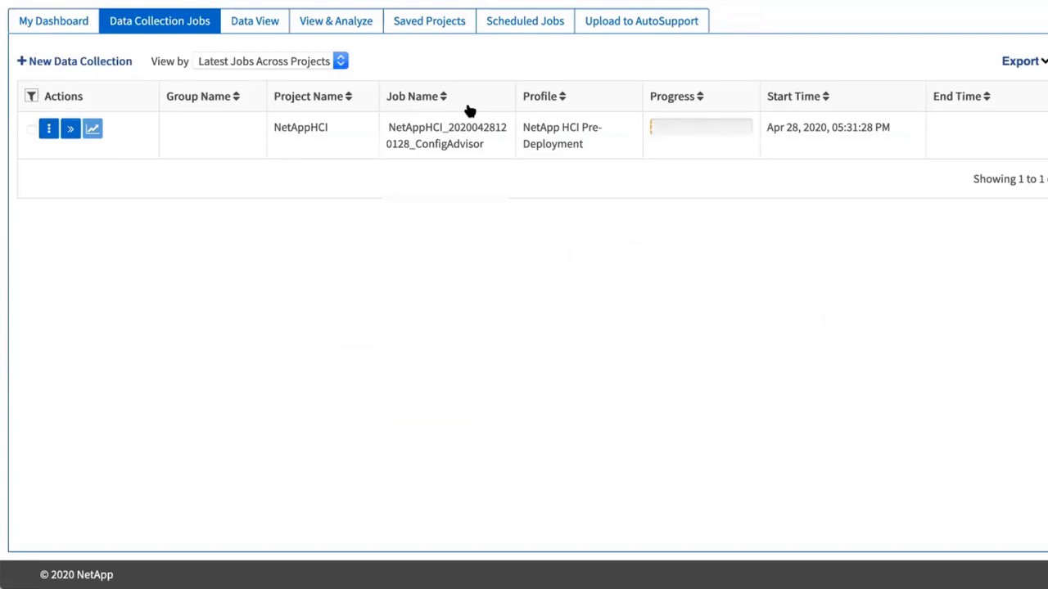
mouse_move(71, 129)
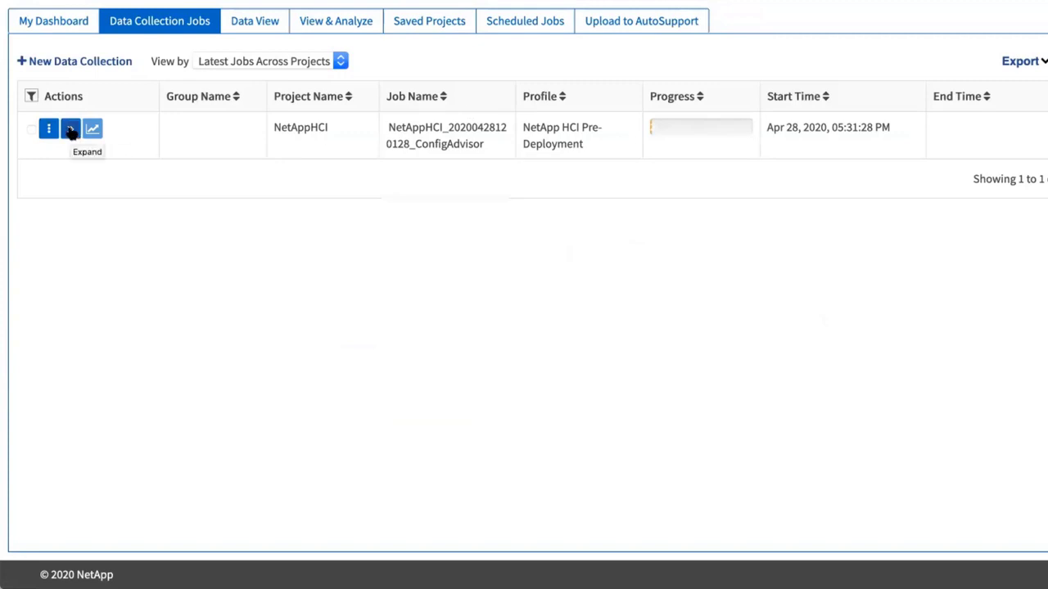
Expand the finished collection job's details and open its analysis results.
left_click(71, 128)
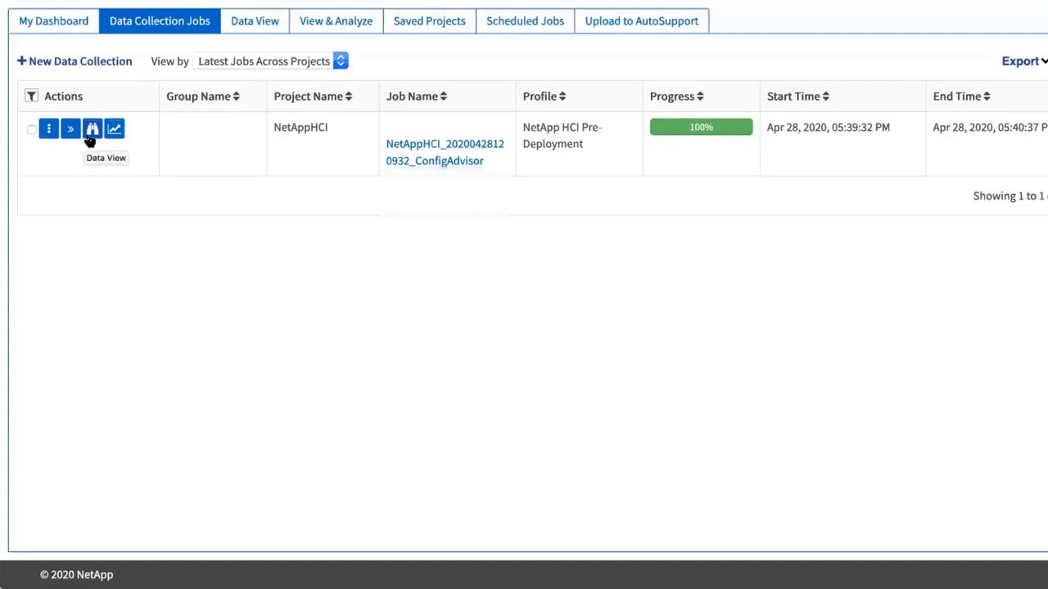
mouse_move(116, 129)
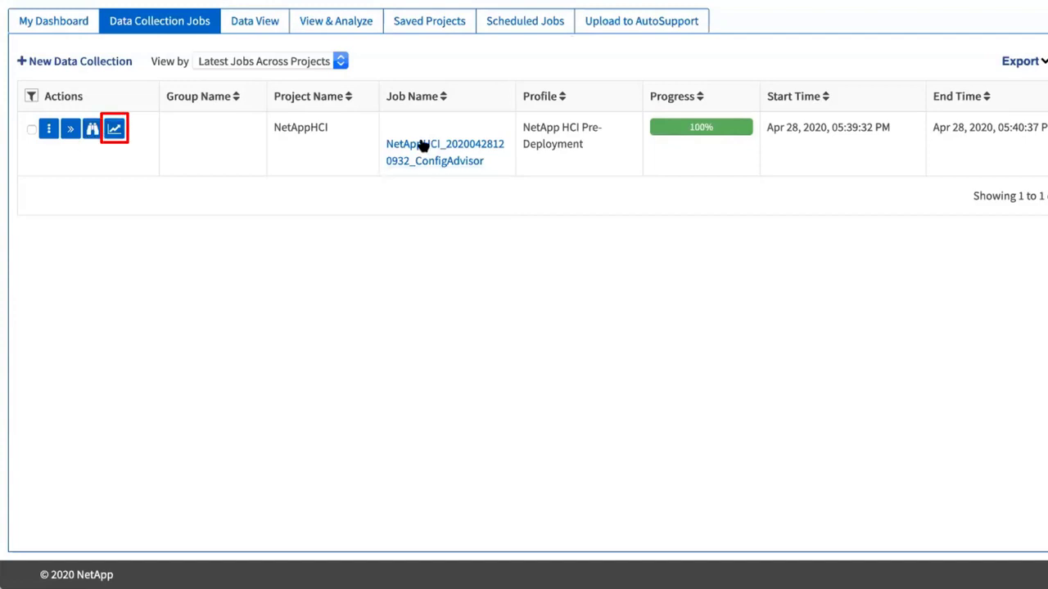
left_click(113, 128)
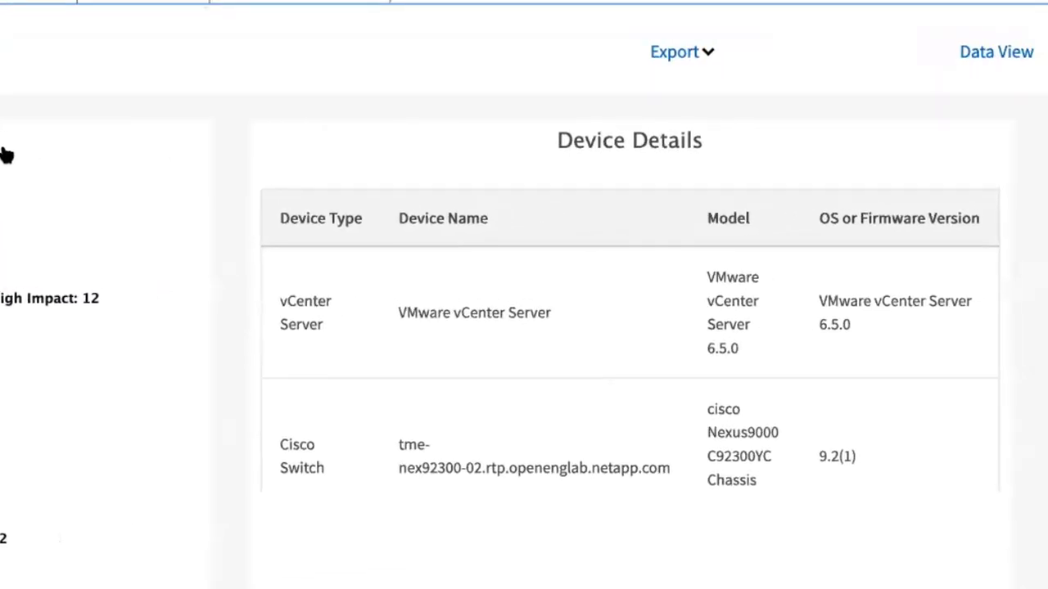
scroll("down", 3)
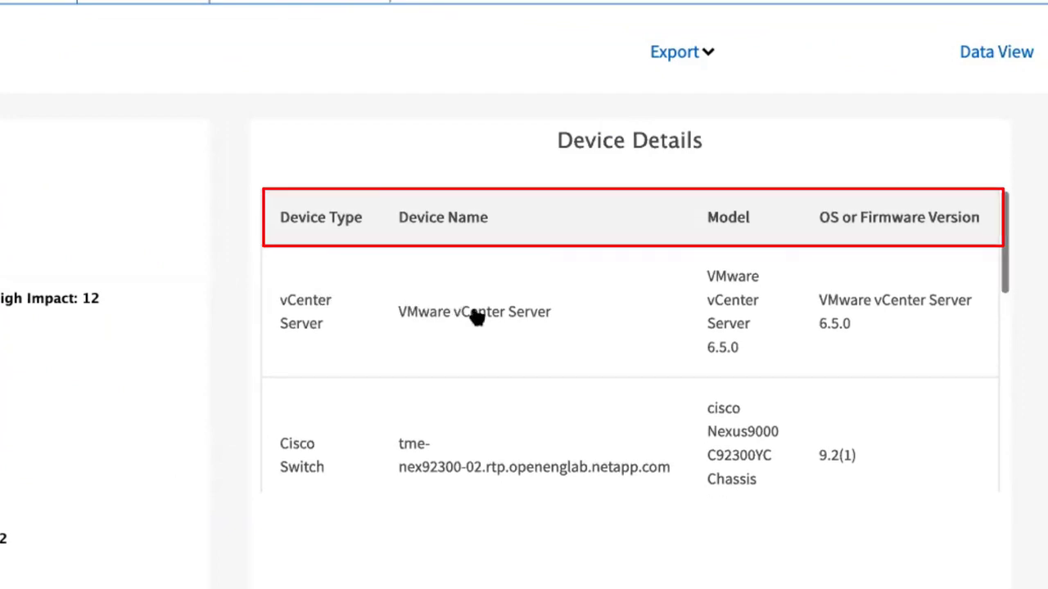
mouse_move(480, 371)
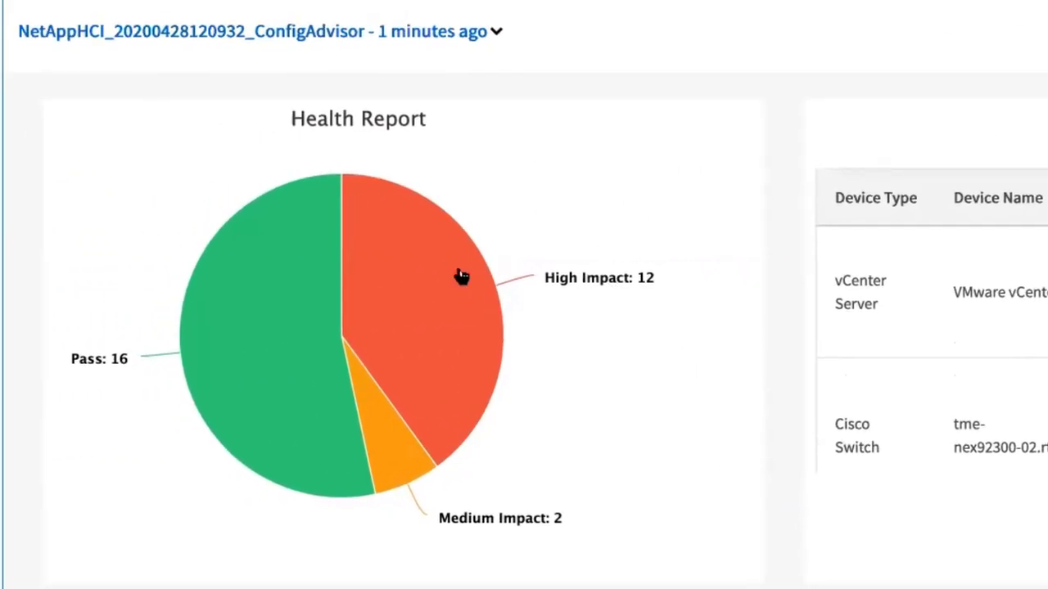
mouse_move(303, 268)
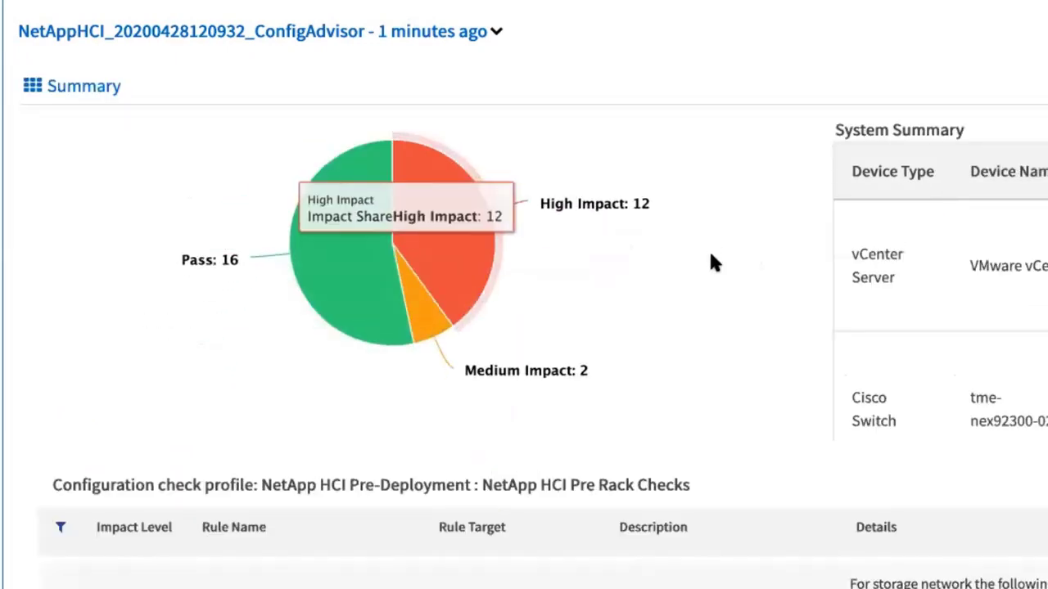
scroll("down", 3)
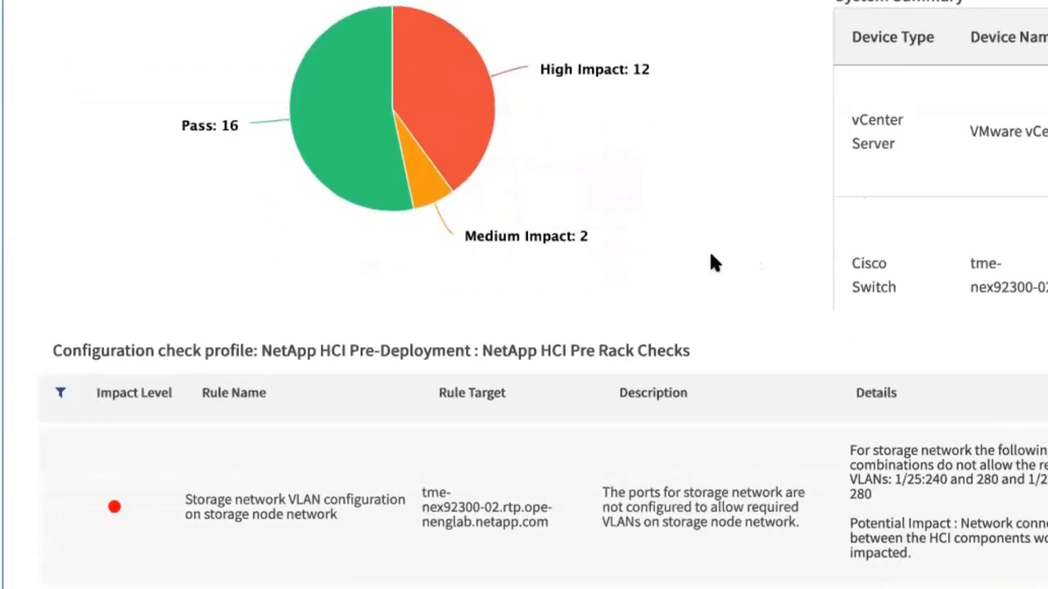
mouse_move(635, 470)
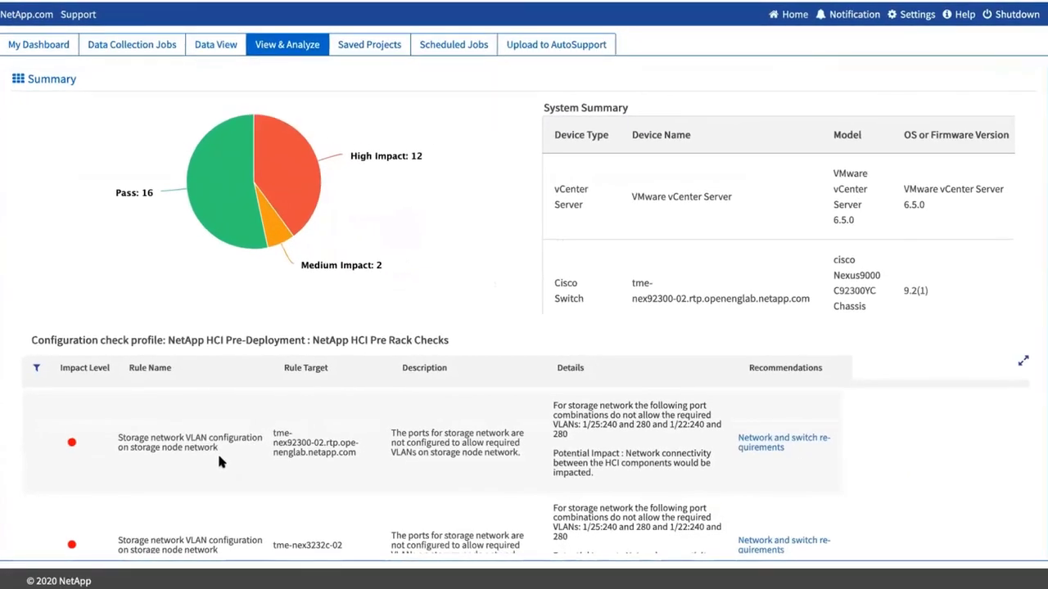
mouse_move(230, 189)
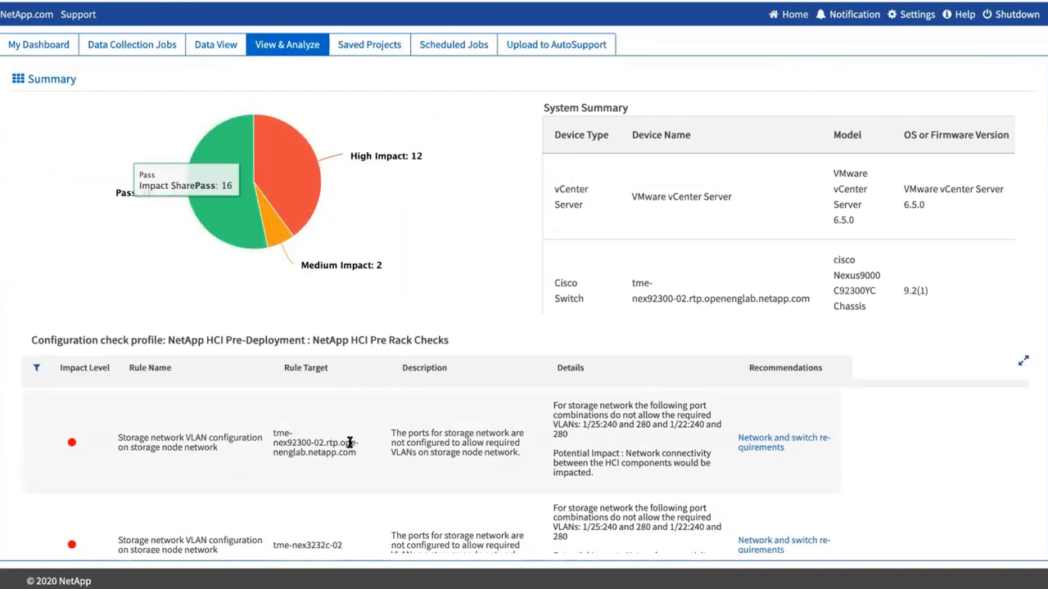
mouse_move(636, 426)
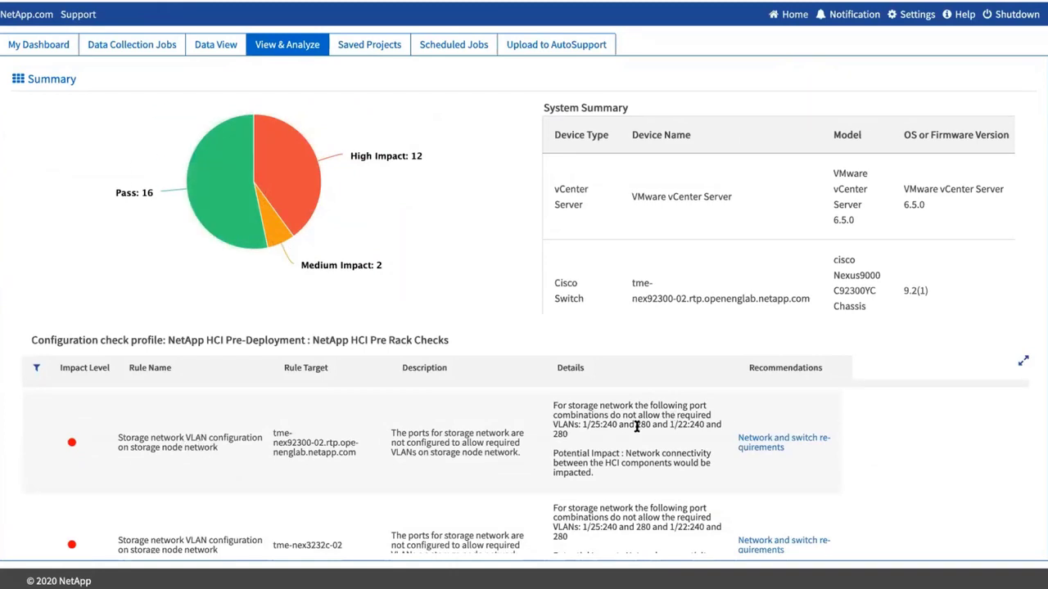
mouse_move(787, 447)
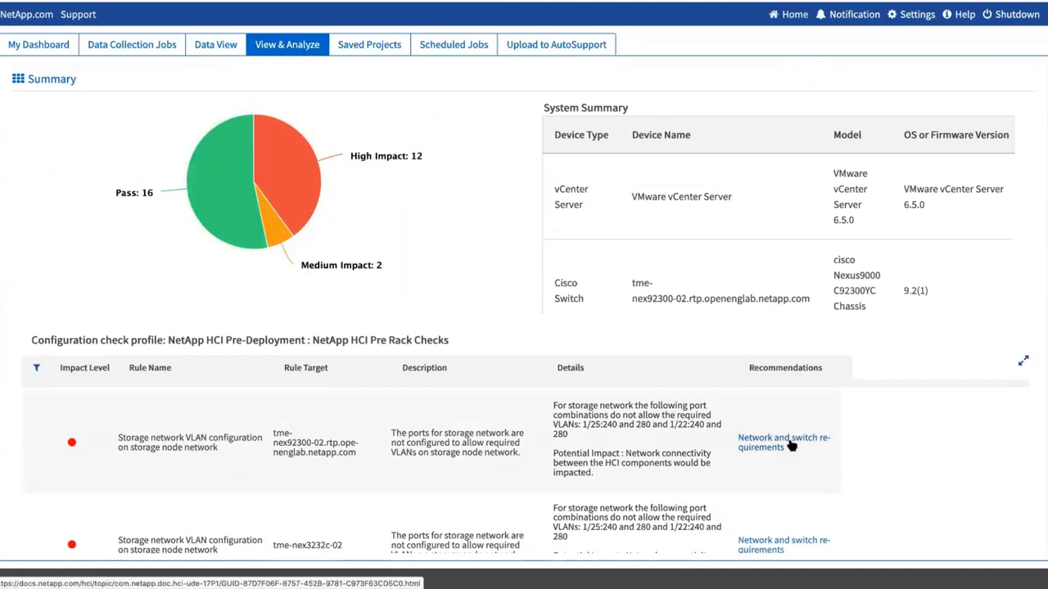
scroll("down", 3)
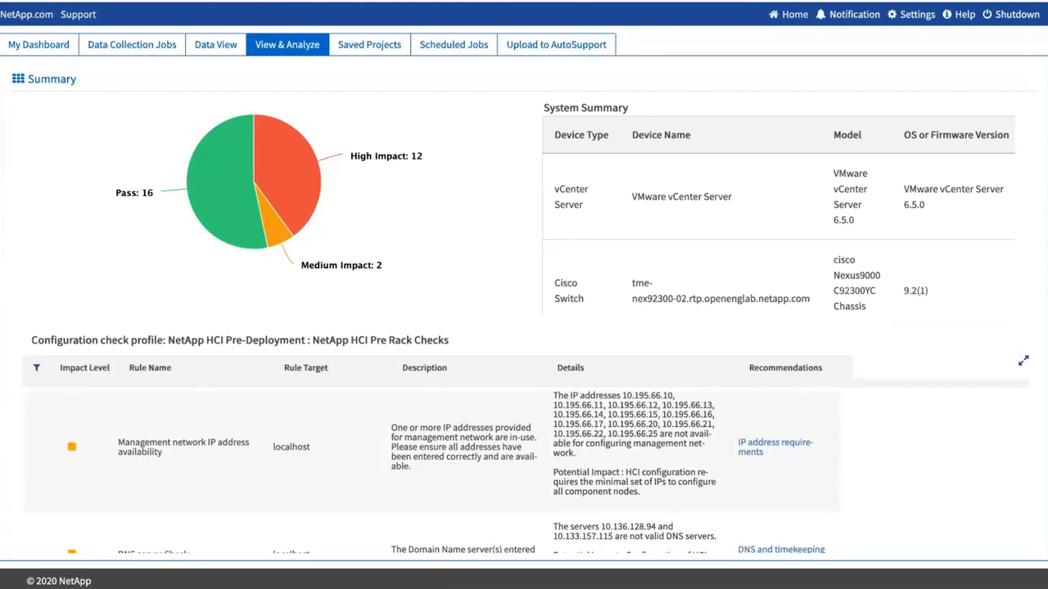
left_click(917, 69)
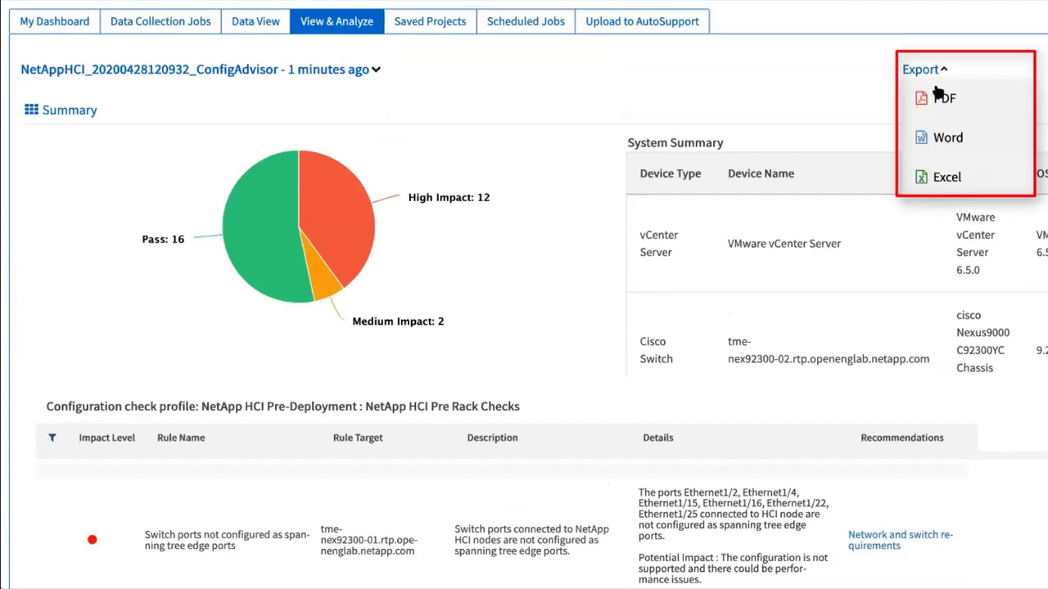
mouse_move(935, 99)
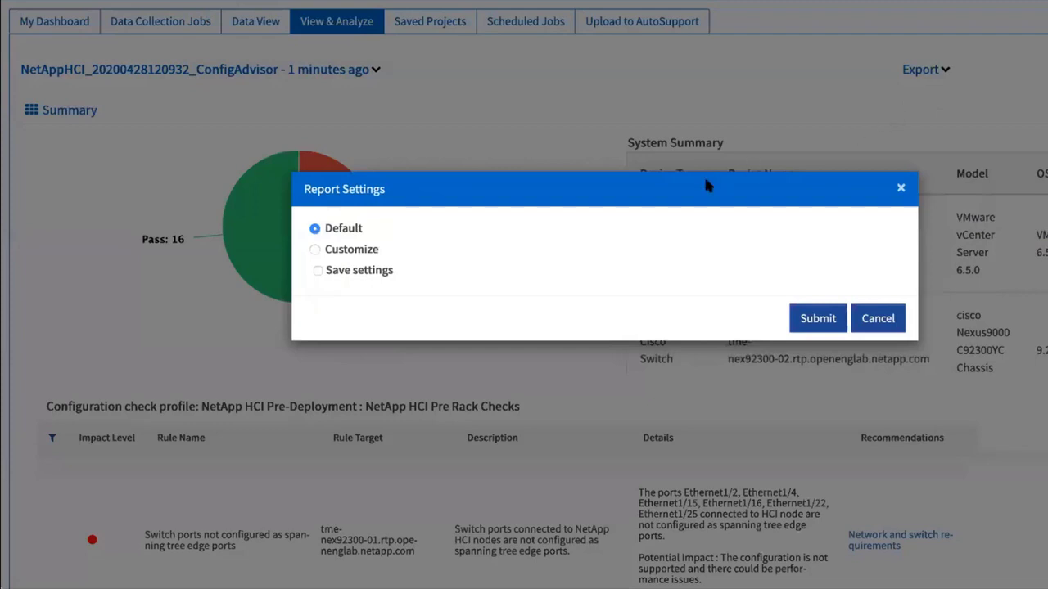
mouse_move(416, 248)
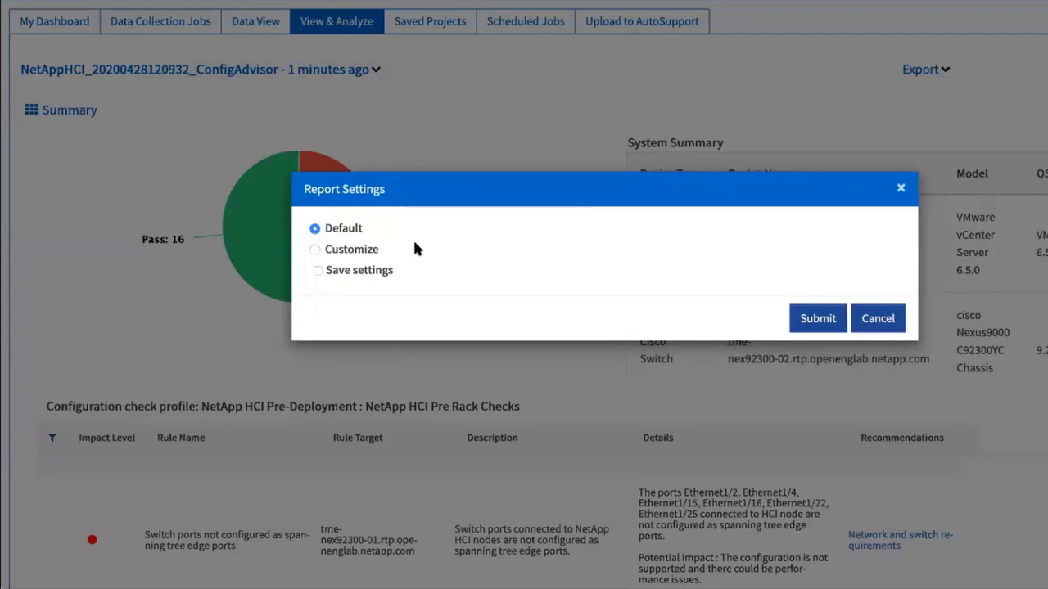
mouse_move(343, 252)
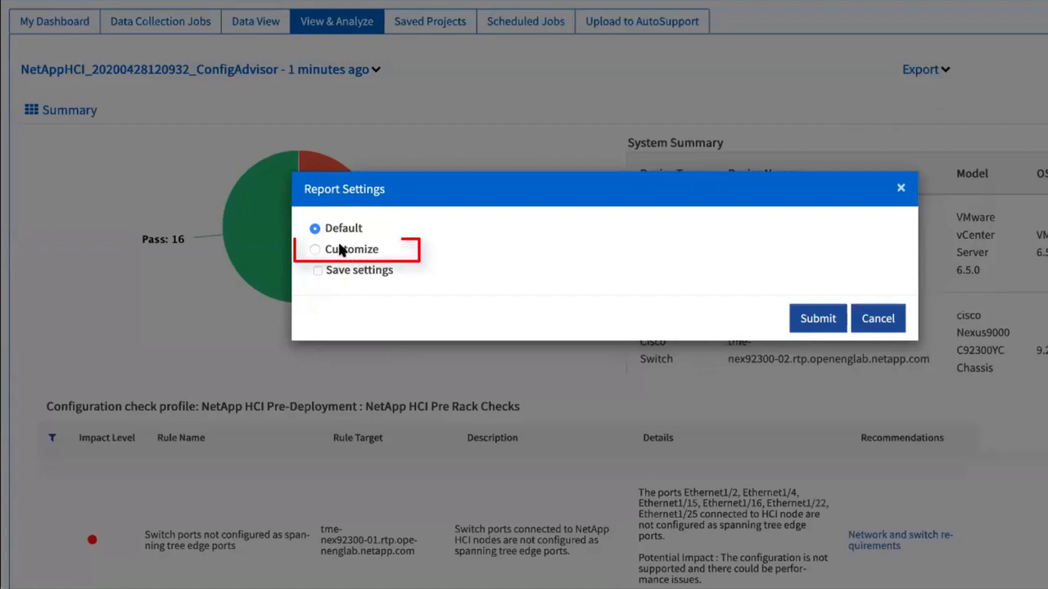
Submit a customized report with System Summary and non-passing Rule Report results.
left_click(315, 249)
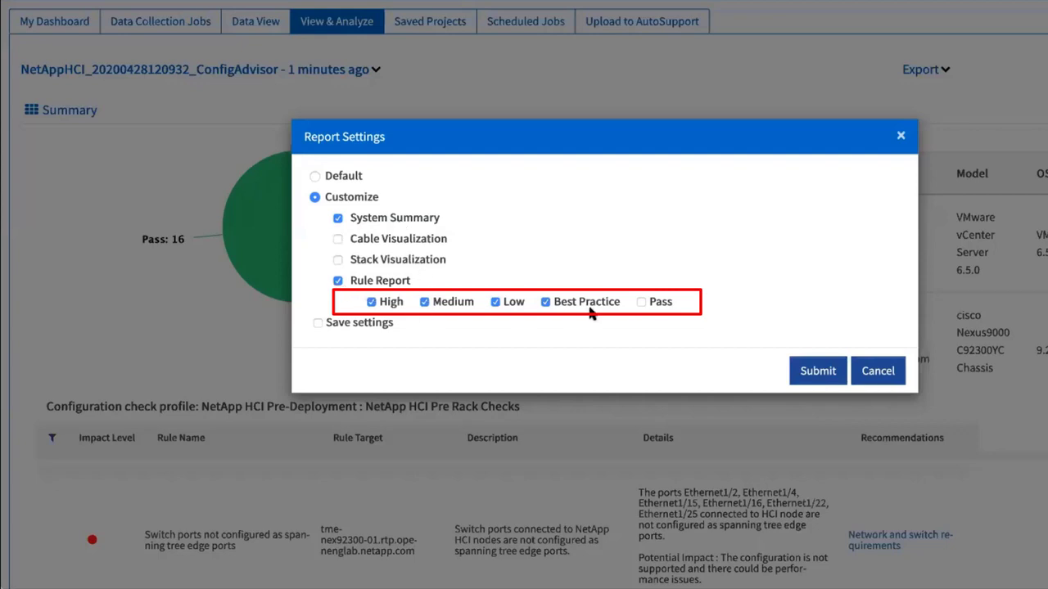
left_click(817, 370)
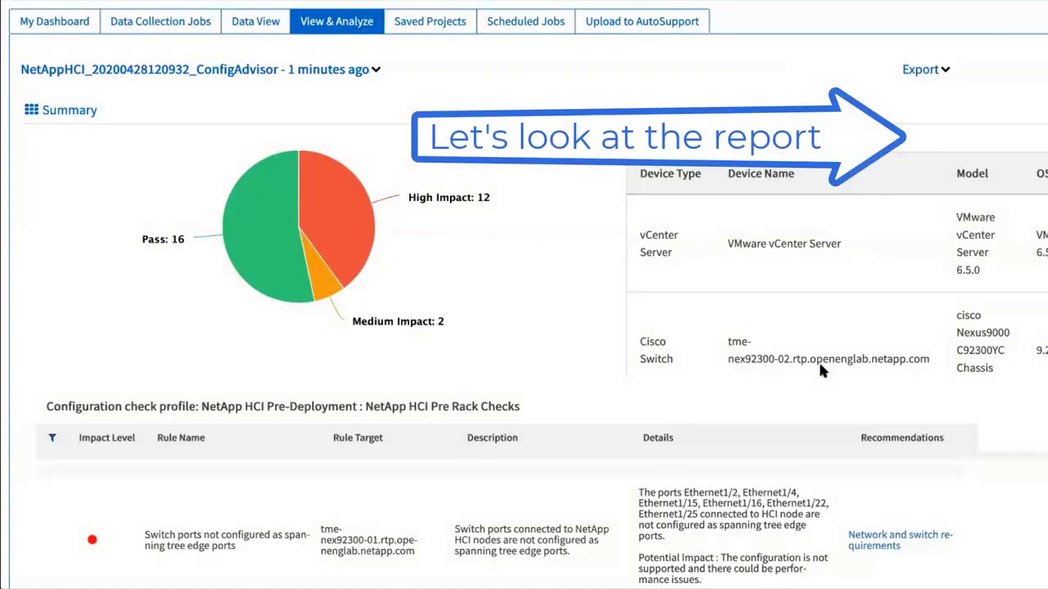
left_click(920, 70)
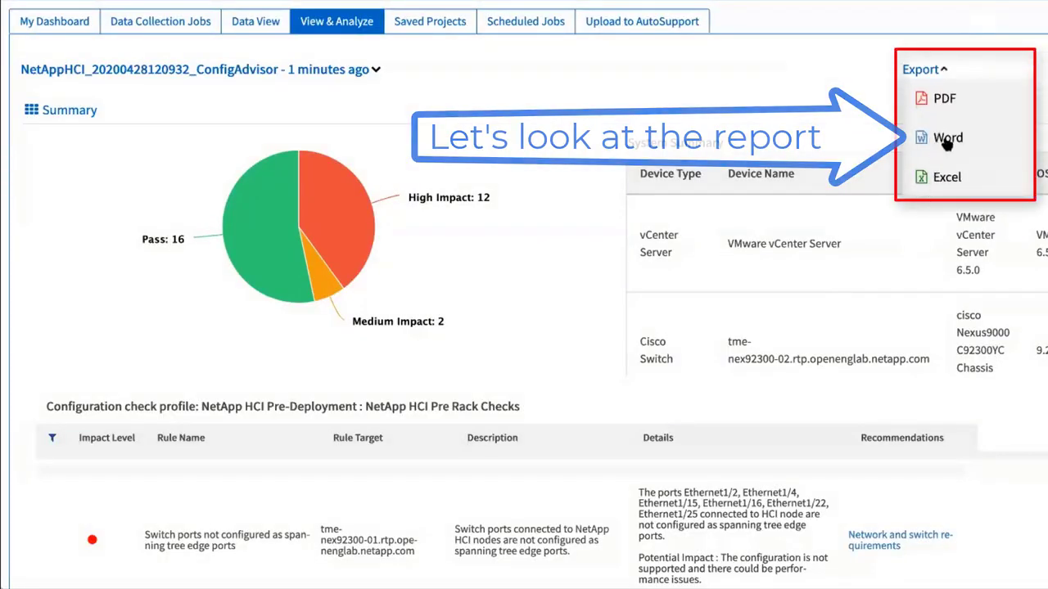
Export the report to Word and scroll through its summary, checks and management IP availability.
left_click(947, 138)
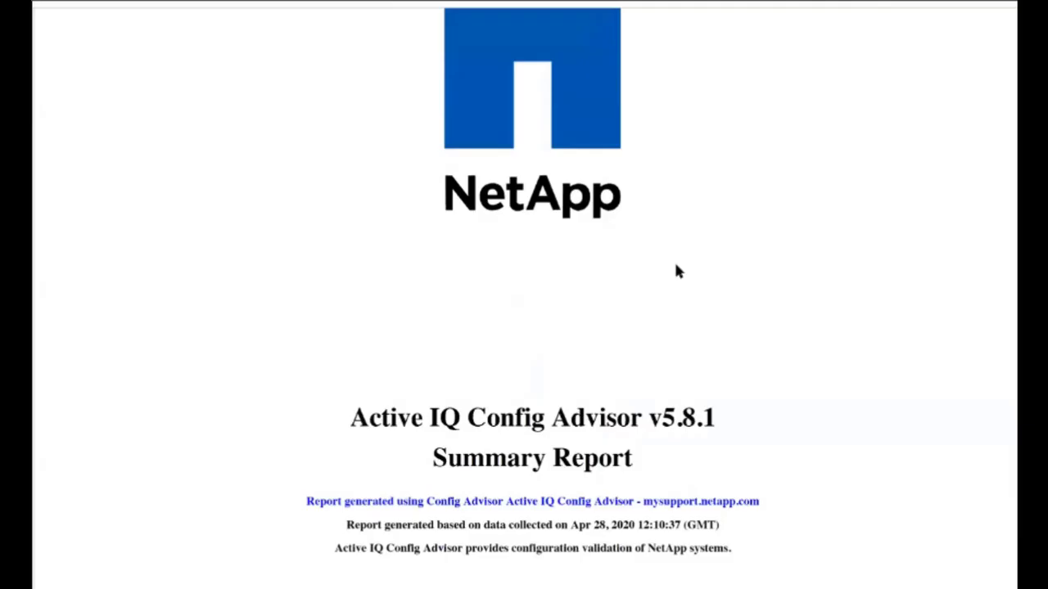
scroll("down", 3)
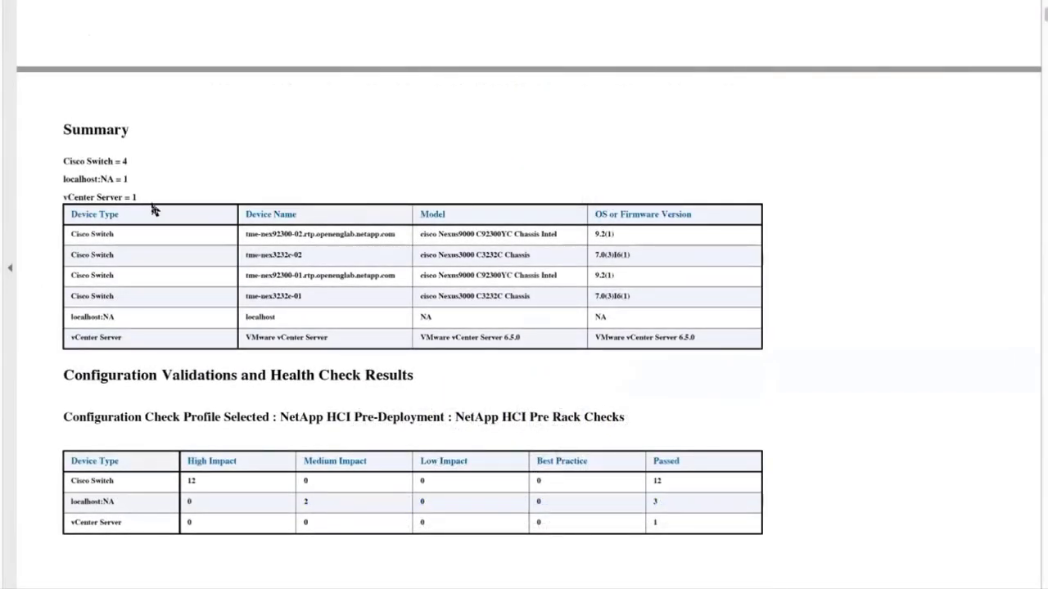
mouse_move(260, 376)
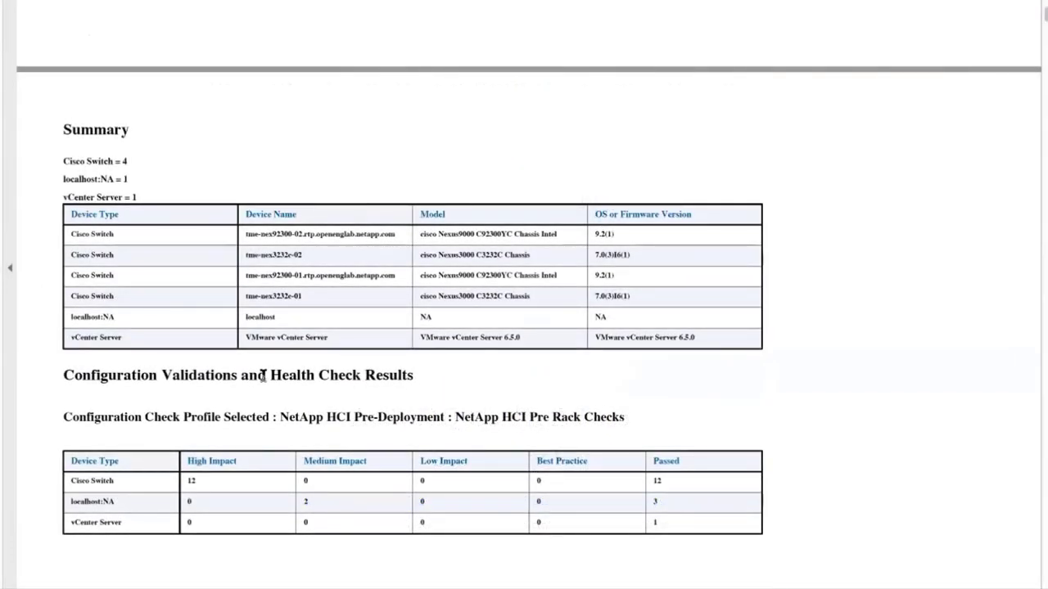
scroll("down", 3)
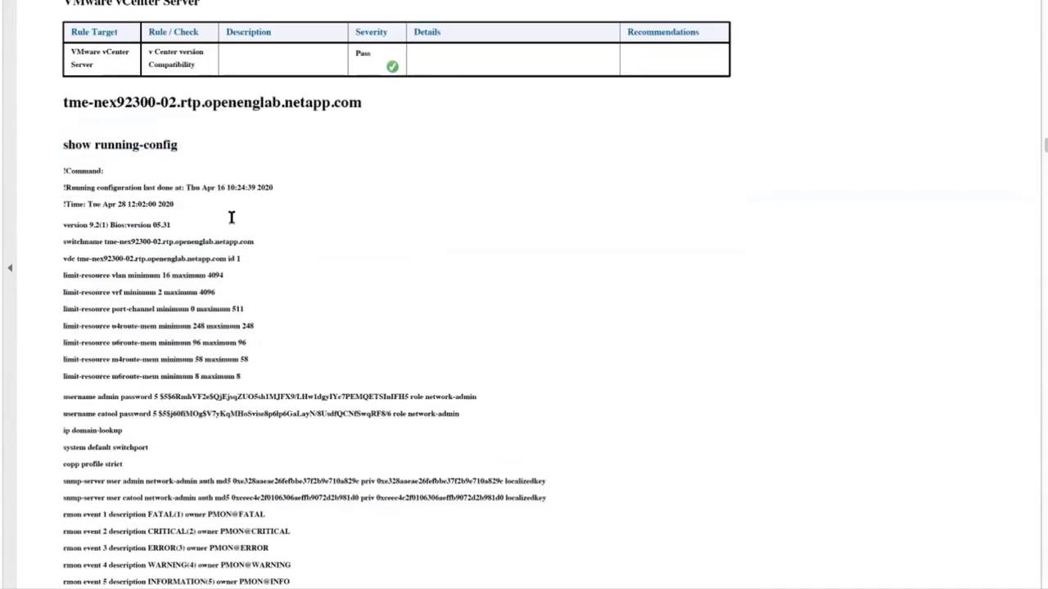
scroll("down", 3)
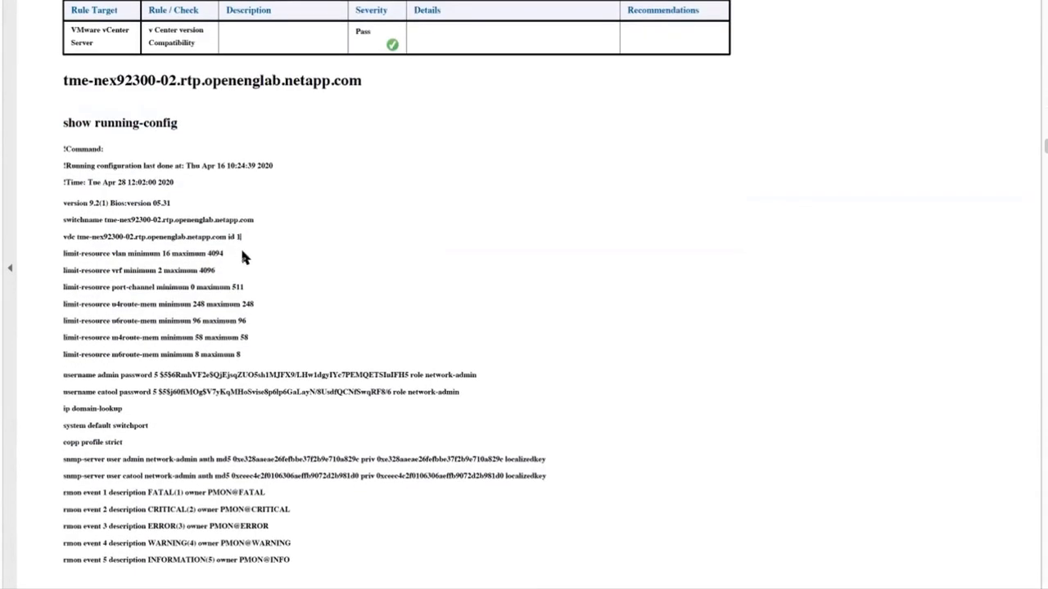
scroll("down", 3)
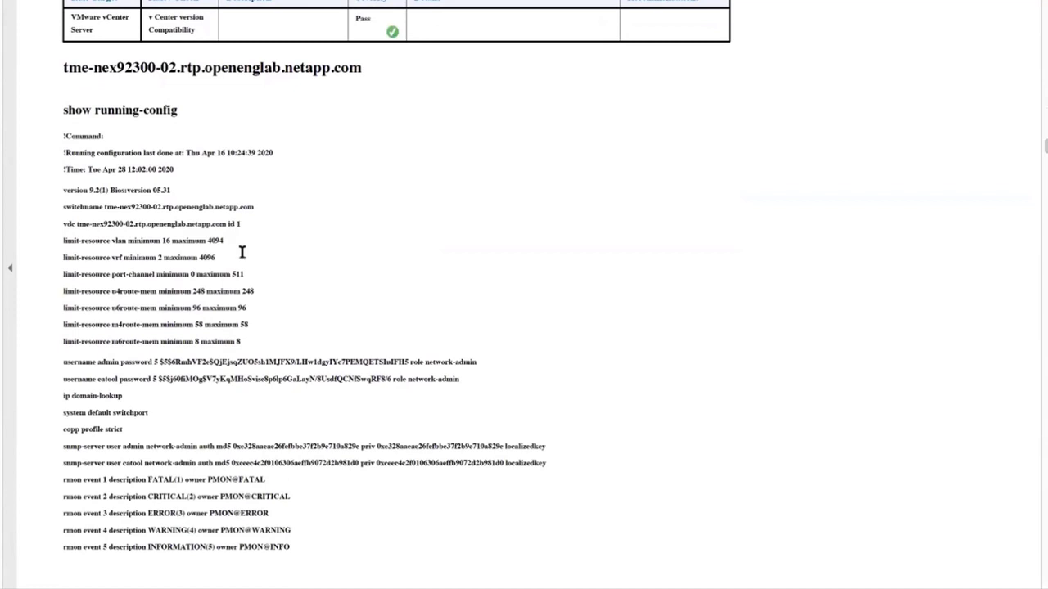
scroll("down", 3)
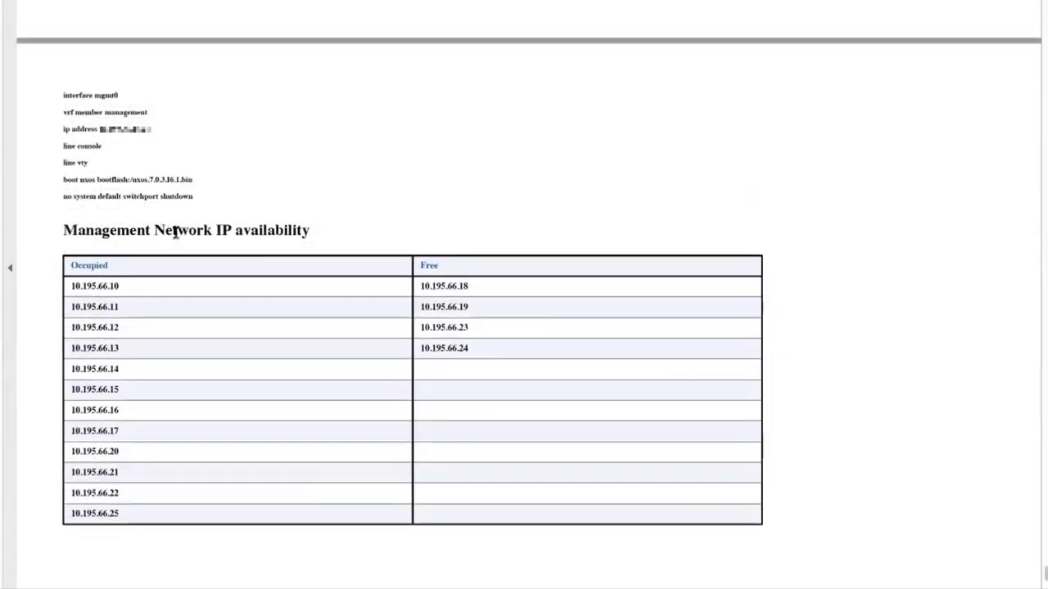
mouse_move(233, 329)
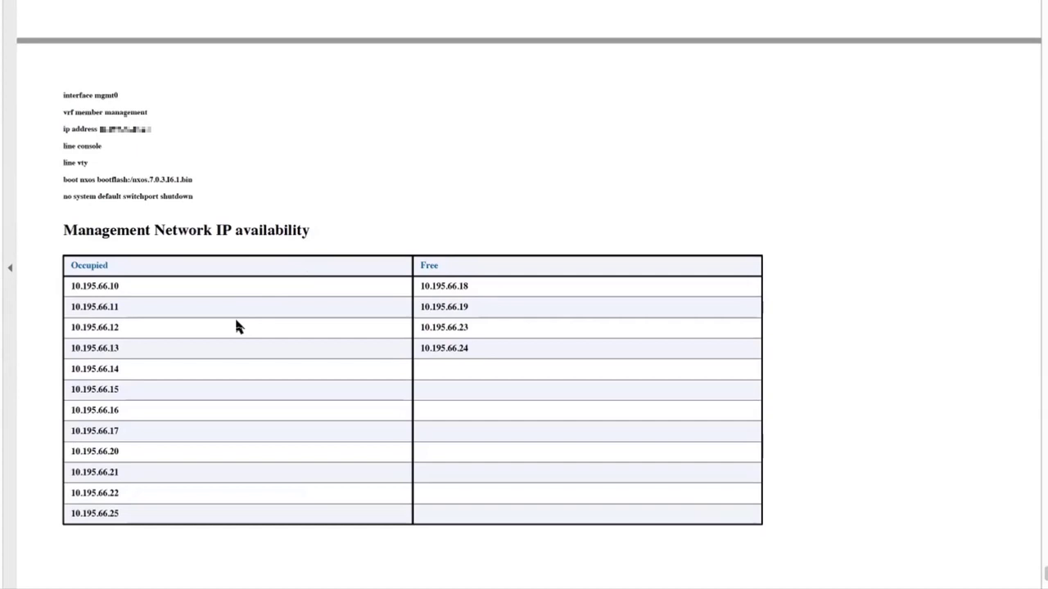
mouse_move(204, 402)
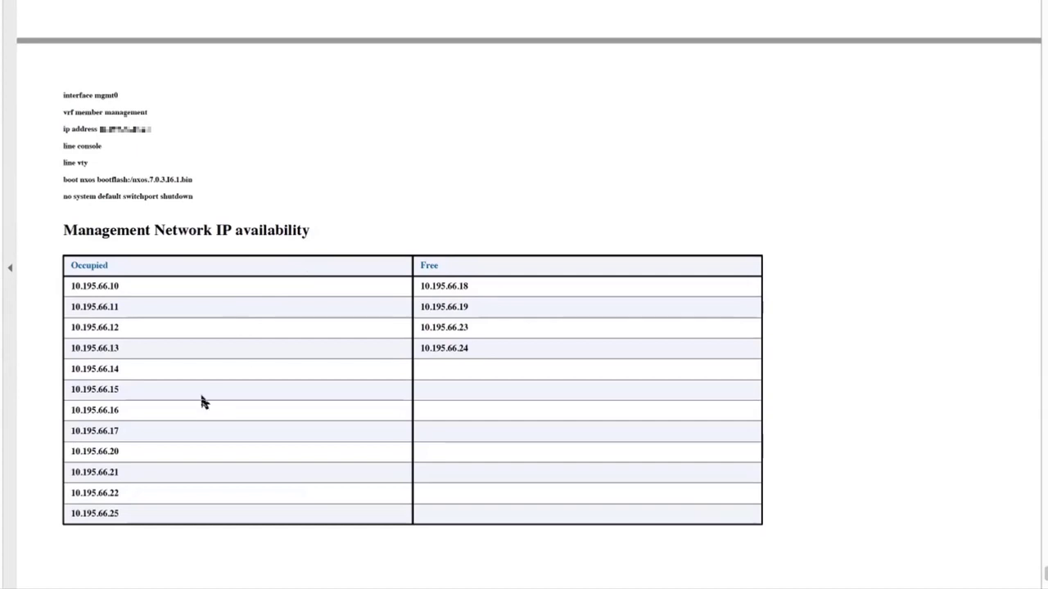